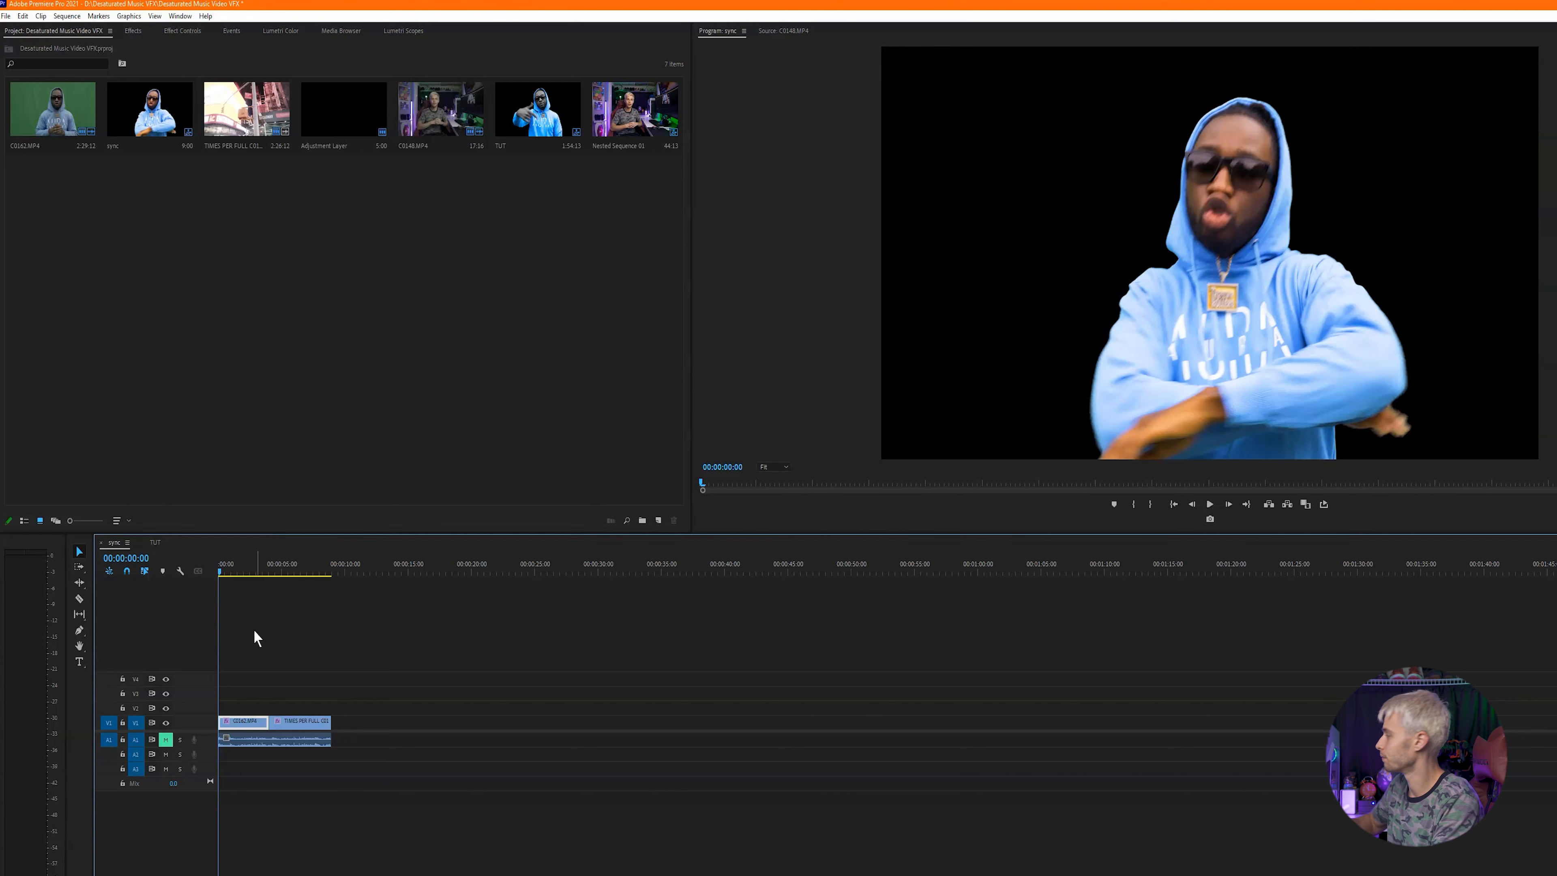
# Step: Scrub the playhead to preview the opening of the singer clip
pyautogui.click(260, 562)
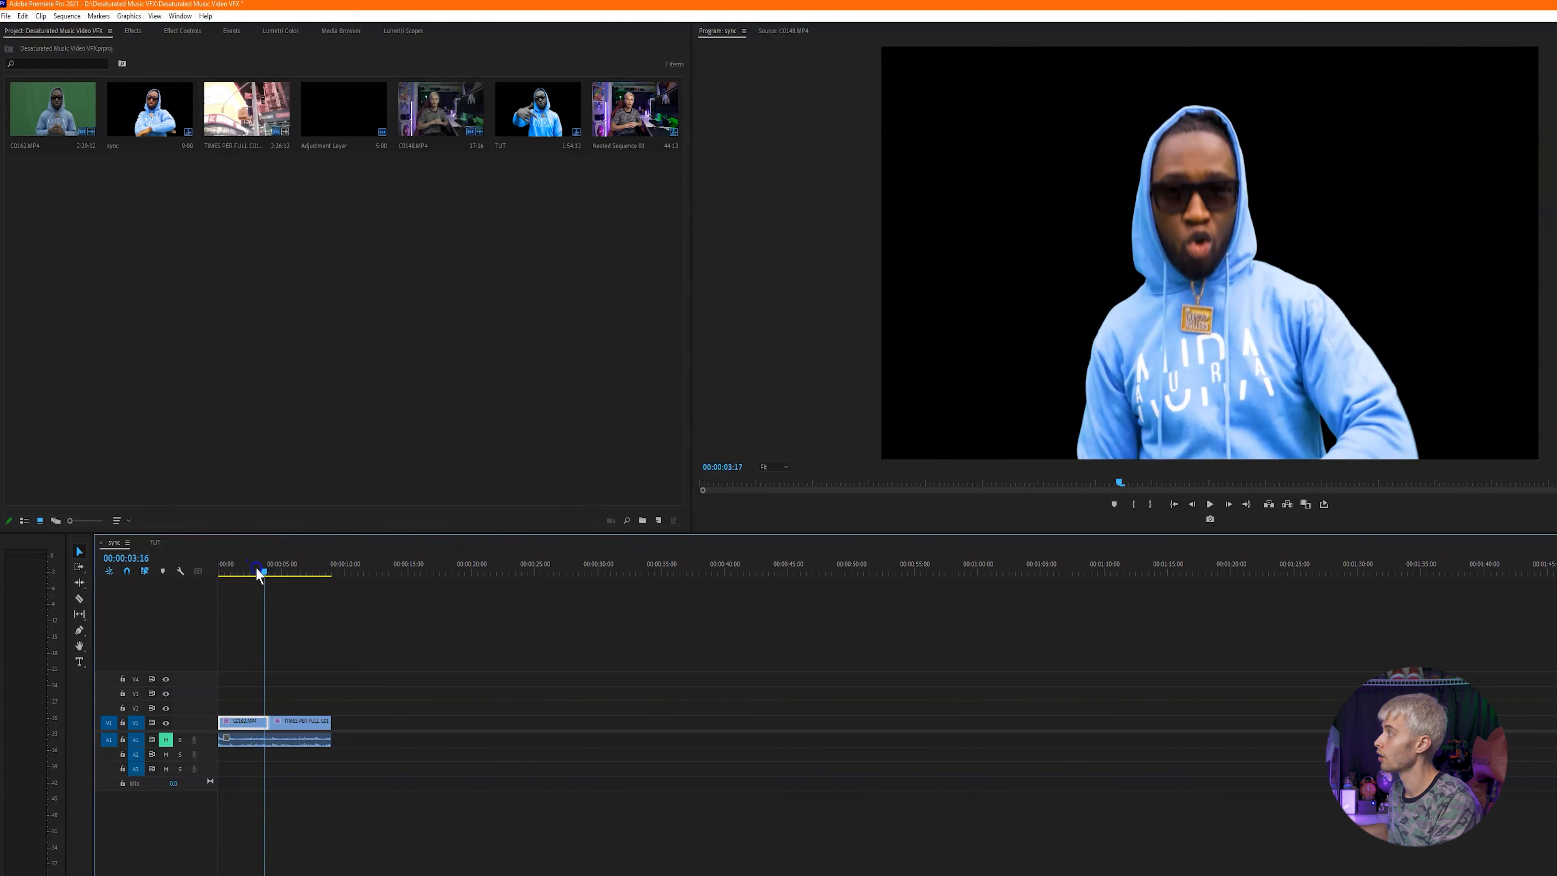
pyautogui.moveTo(260, 574); pyautogui.dragTo(242, 574)
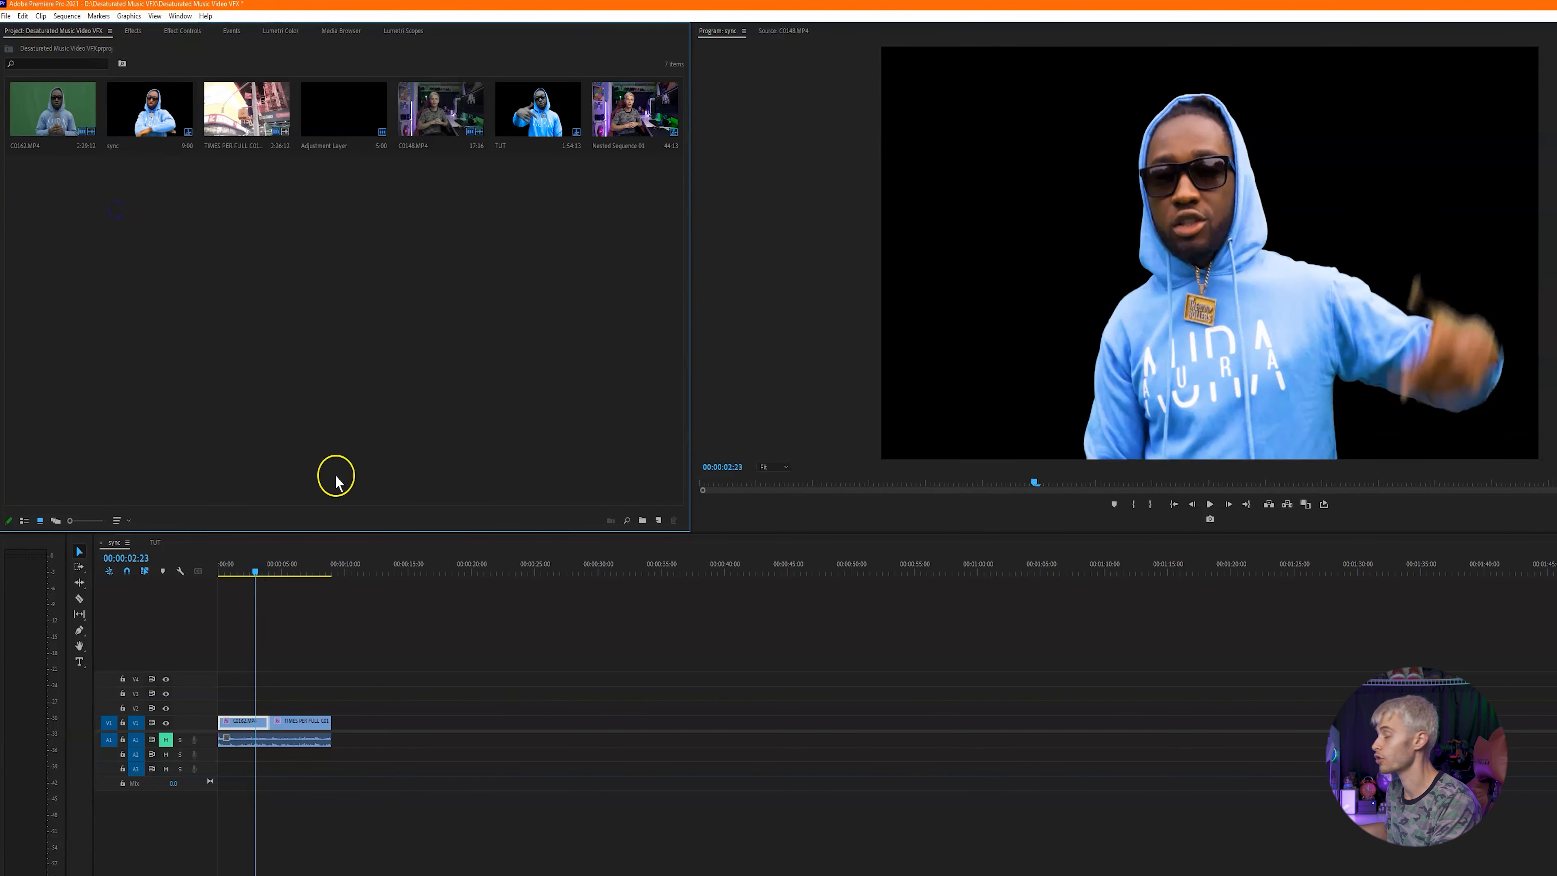
pyautogui.moveTo(41, 19)
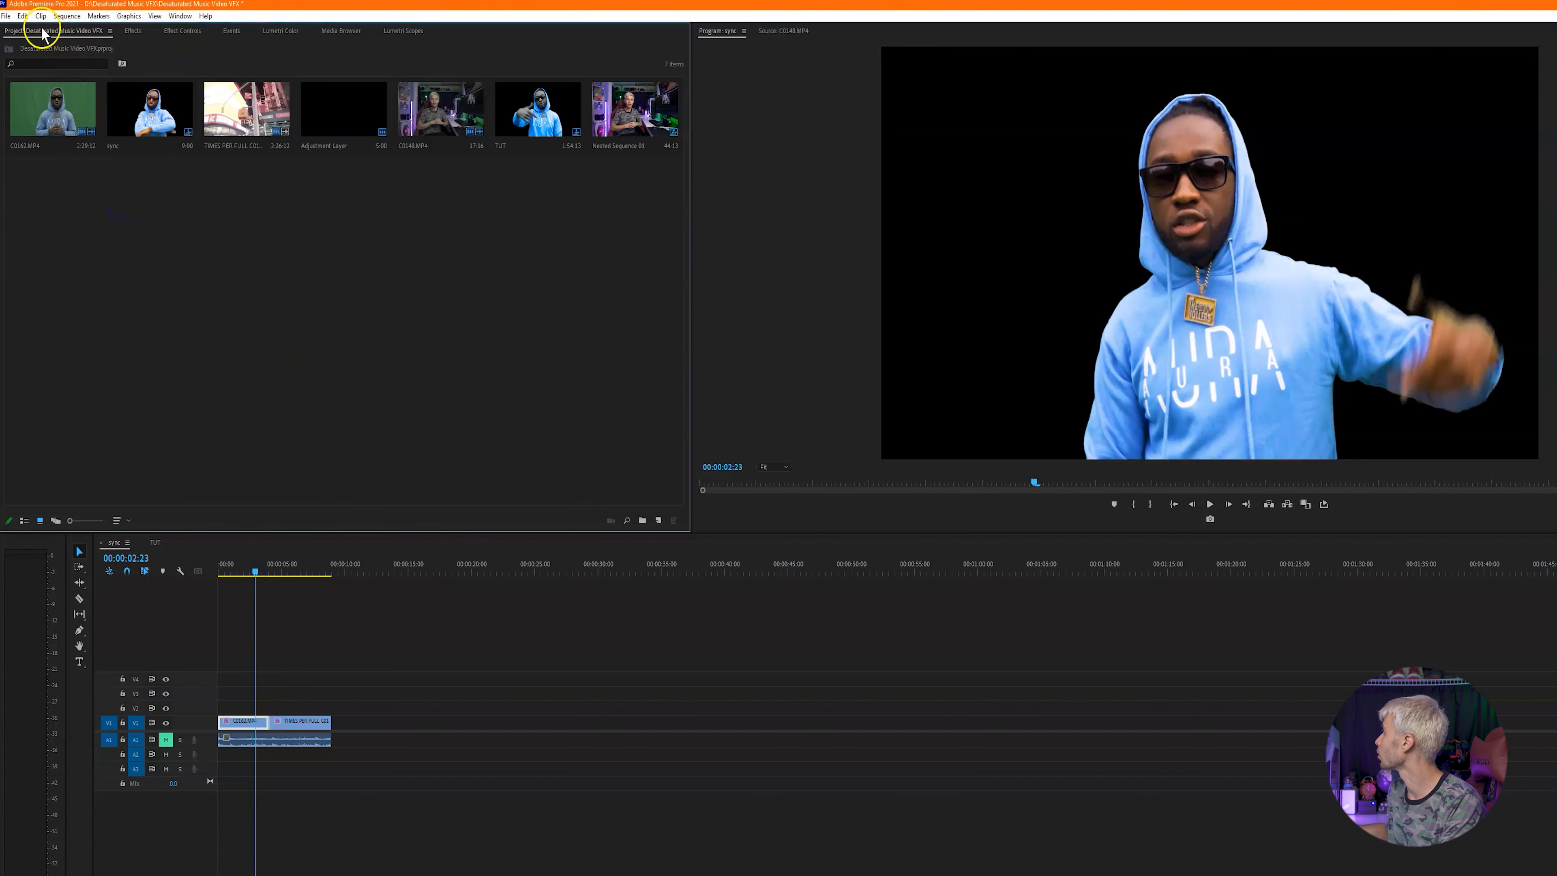
# Step: Create a new Adjustment Layer from the Project panel, accepting its default video settings
pyautogui.rightClick(390, 328)
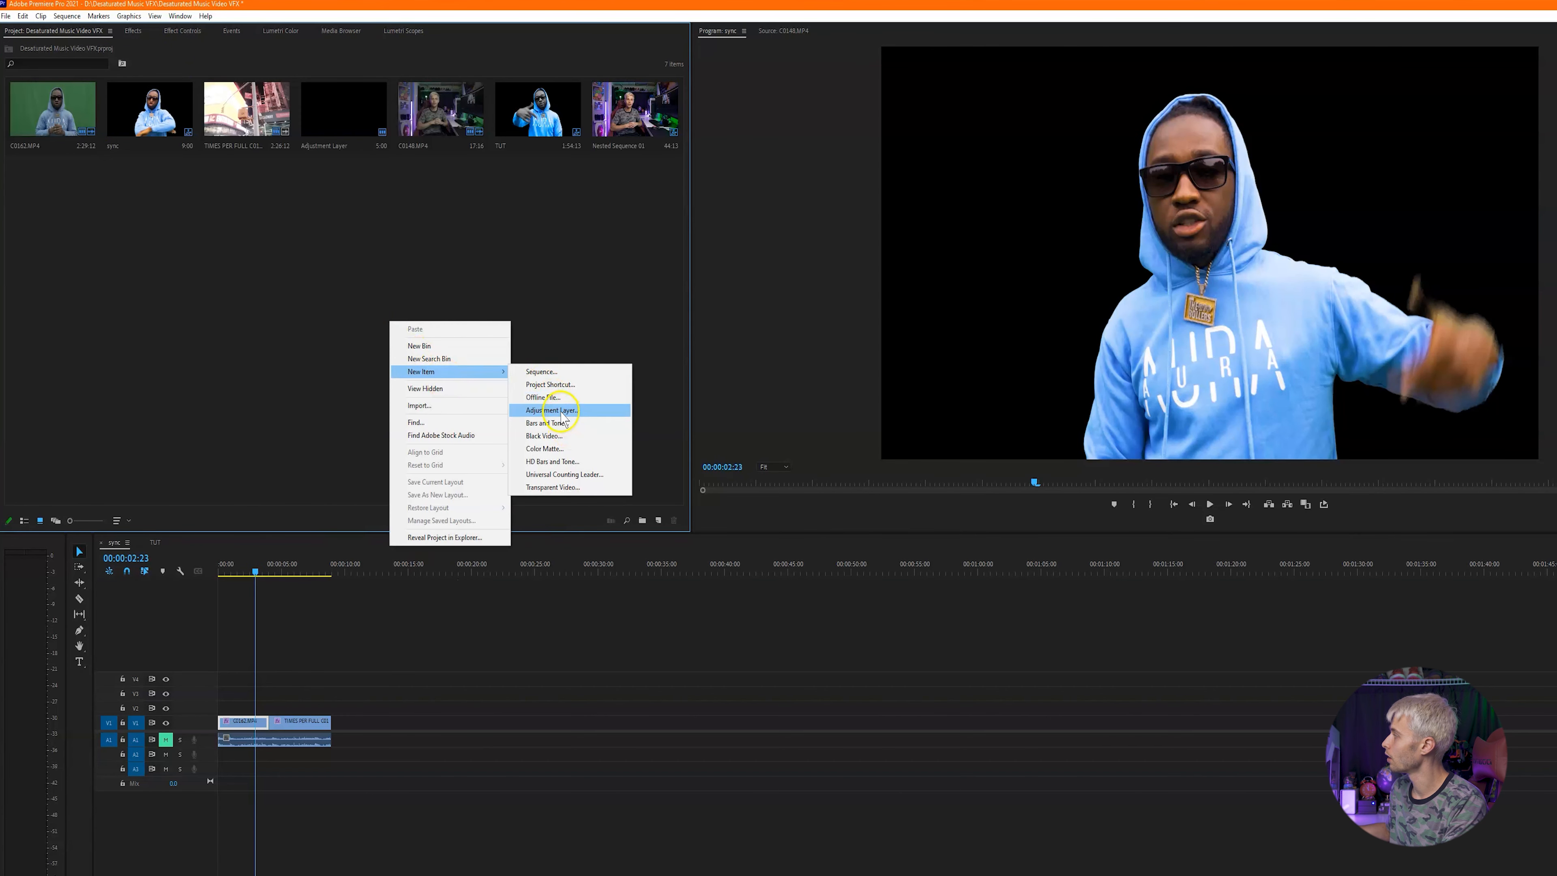
pyautogui.click(548, 410)
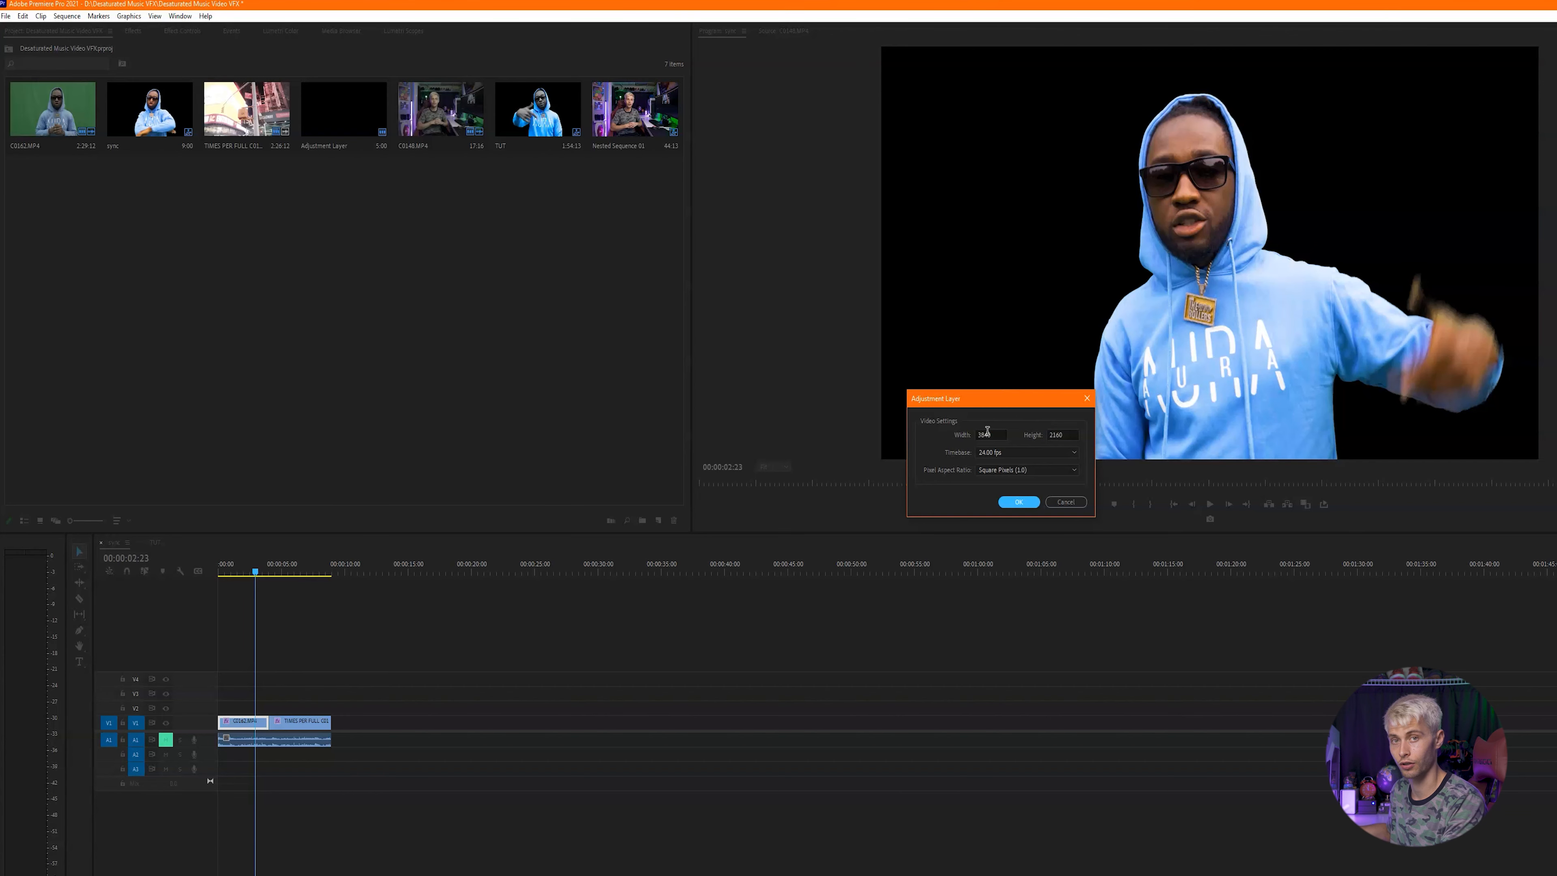
pyautogui.click(1017, 501)
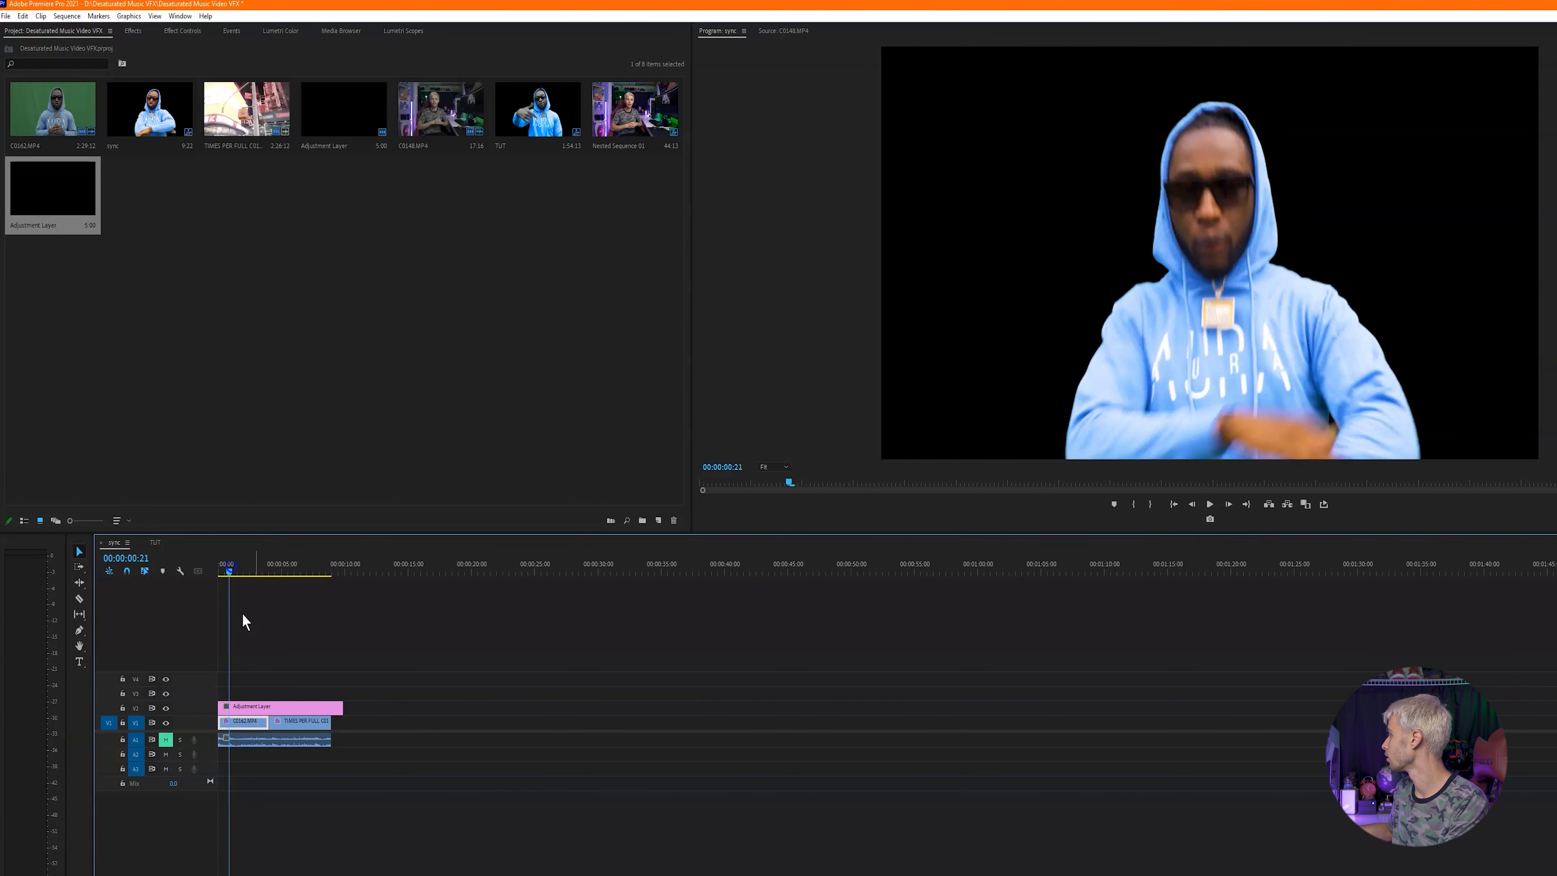
# Step: Show the Lumetri Color panel for the adjustment layer and expand its Curves section
pyautogui.click(132, 30)
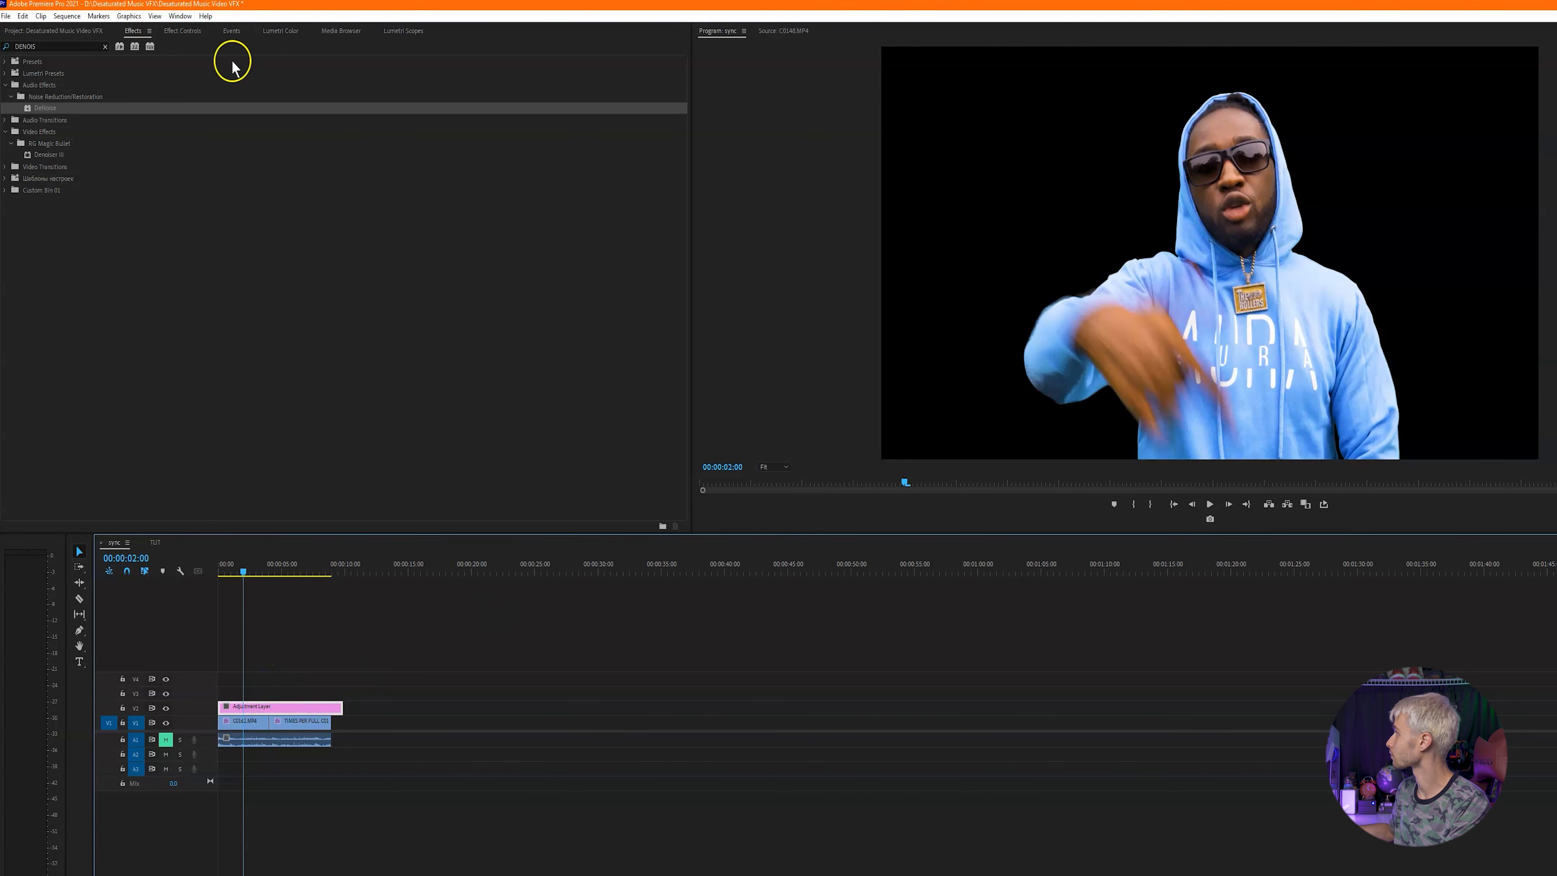
pyautogui.click(281, 31)
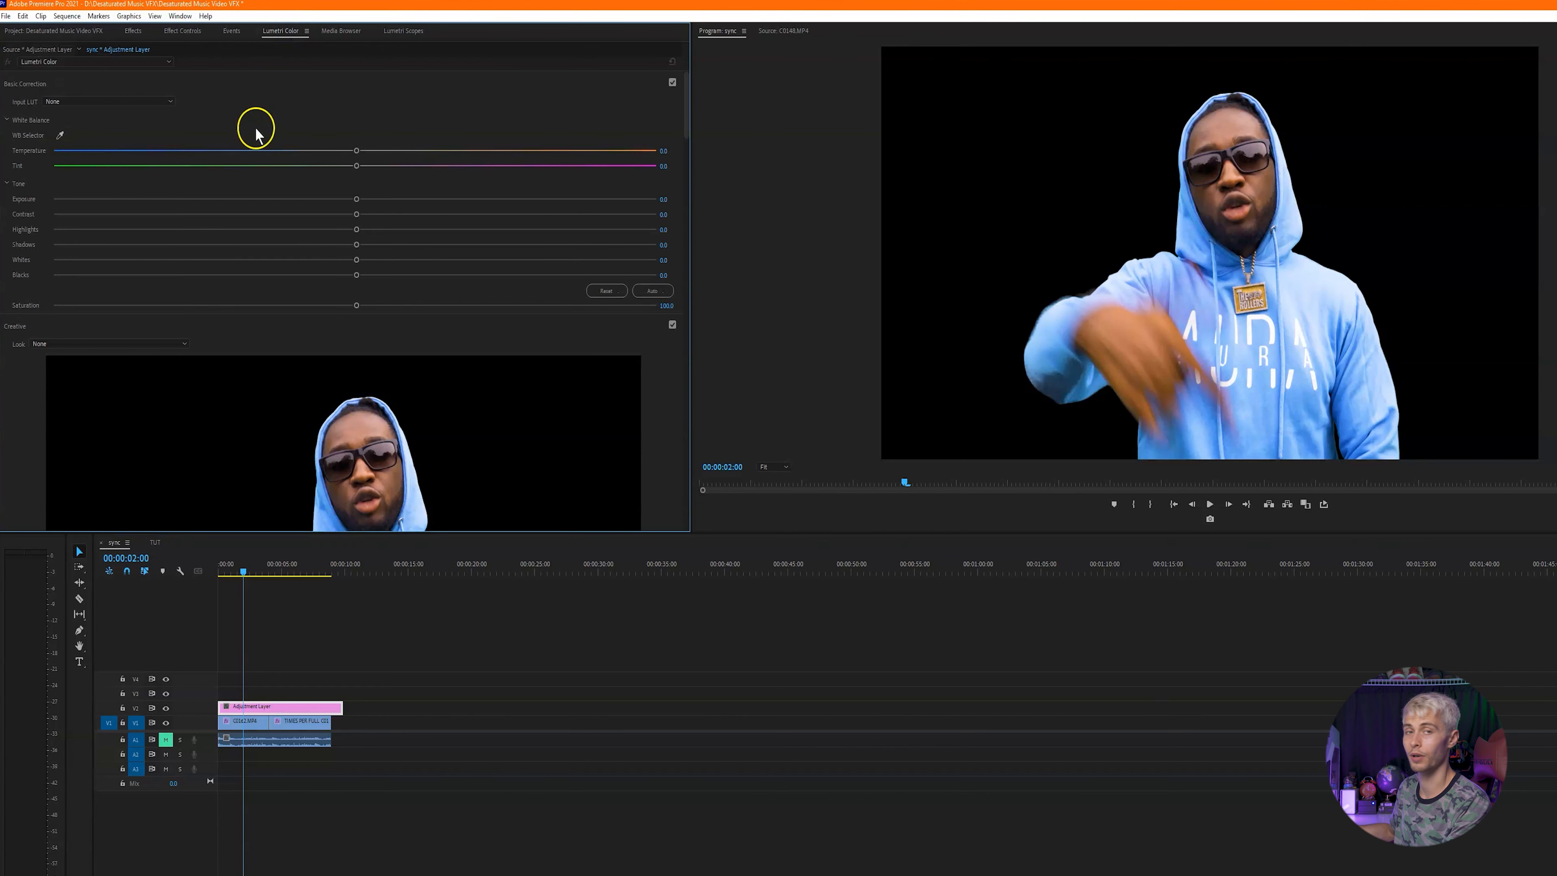
pyautogui.scroll(-3)
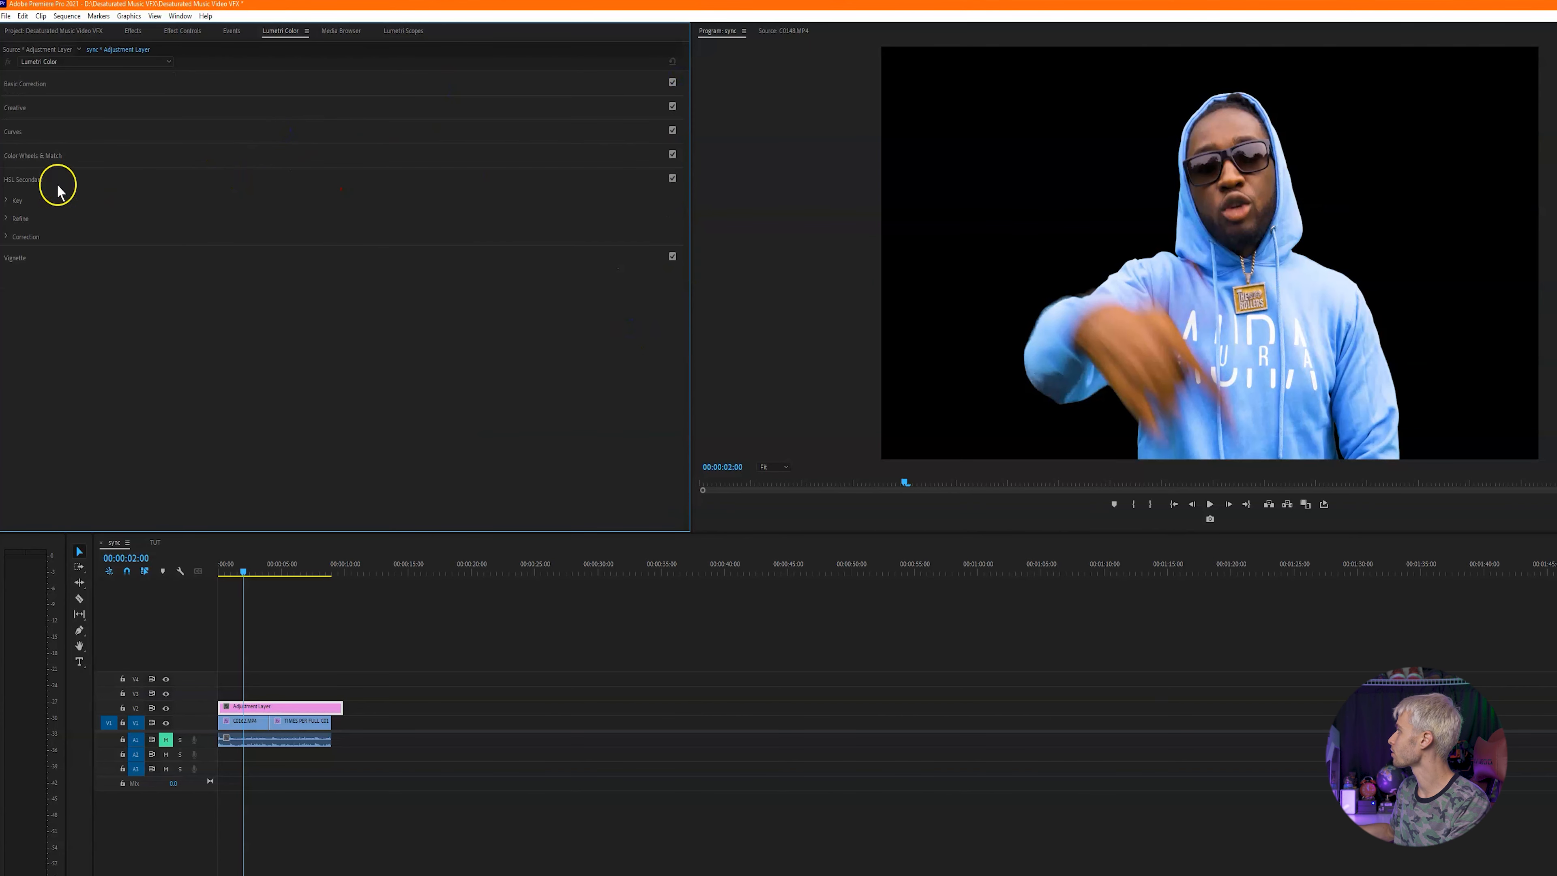
pyautogui.click(13, 131)
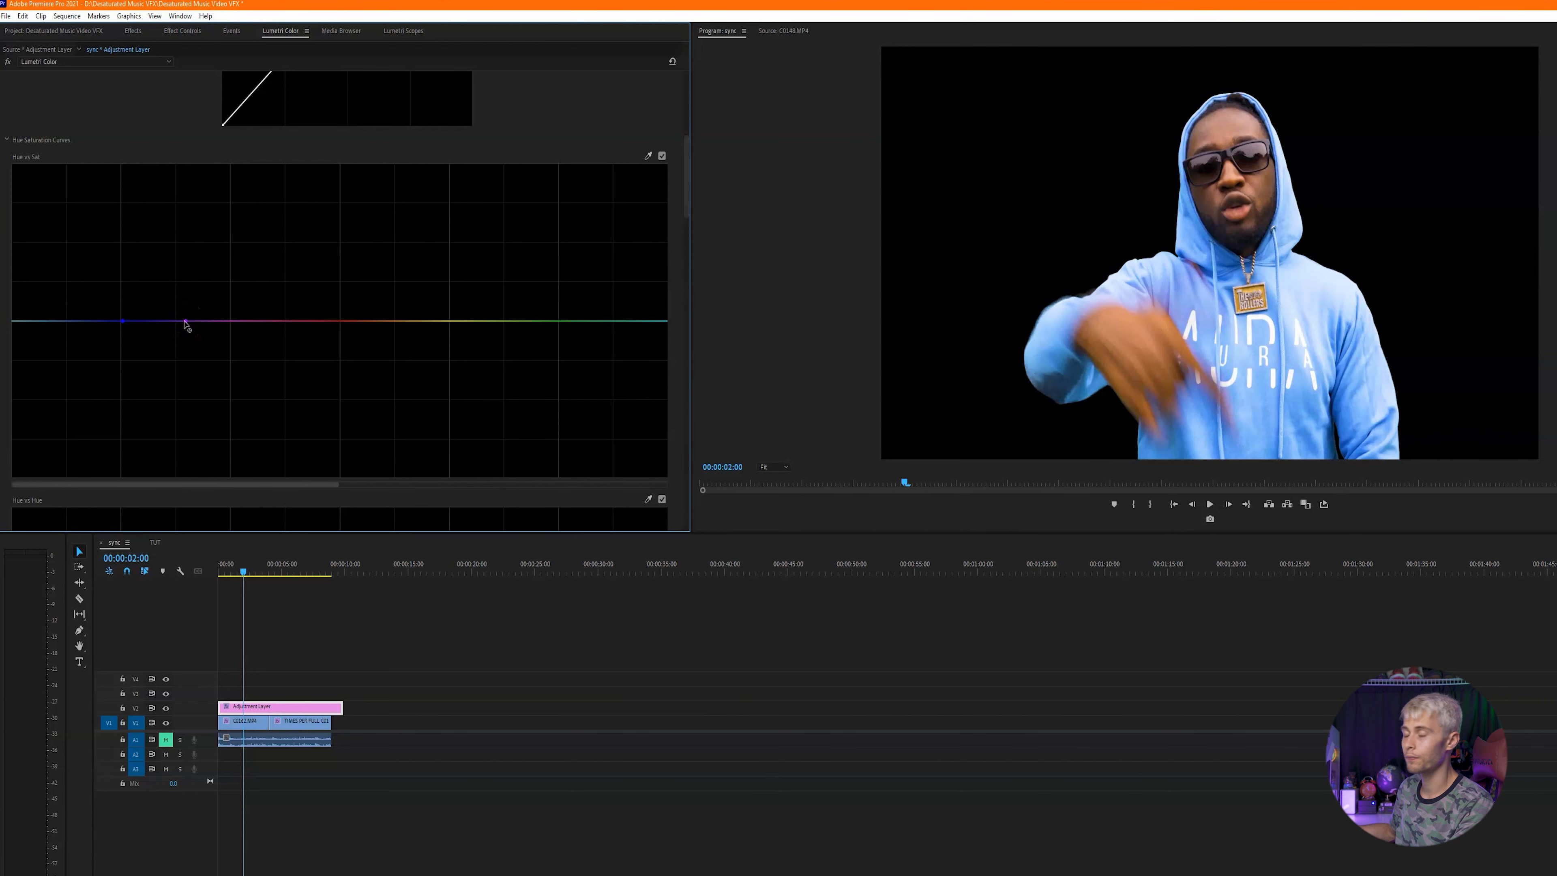
# Step: On the Hue vs Sat curve, boost blue to full saturation and pull yellow down to zero
pyautogui.click(124, 323)
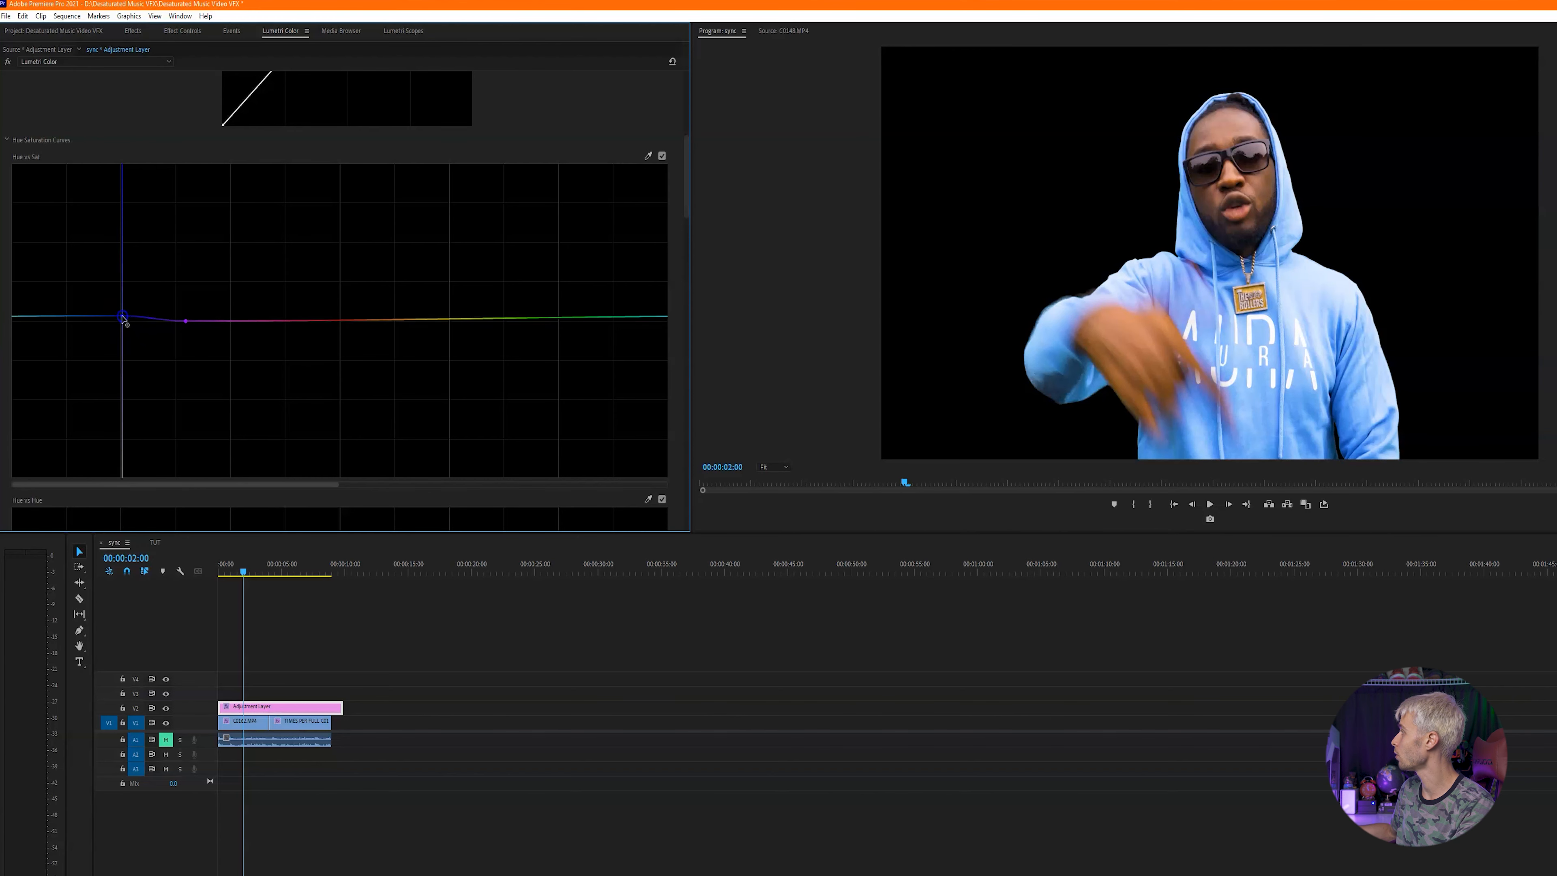
pyautogui.moveTo(134, 318); pyautogui.dragTo(134, 205)
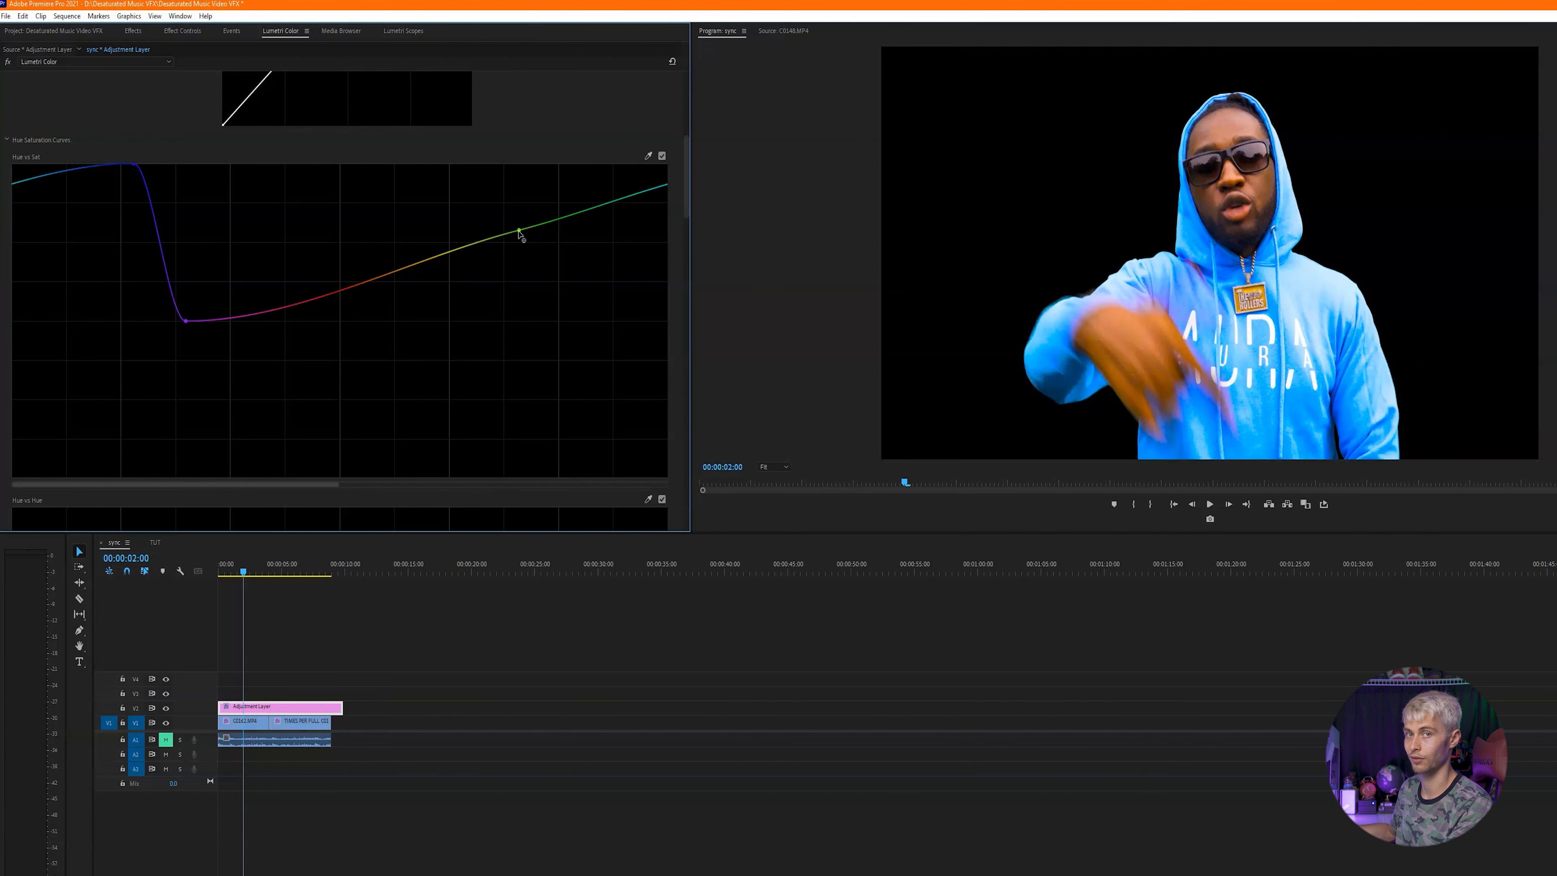
pyautogui.moveTo(519, 235); pyautogui.dragTo(496, 477)
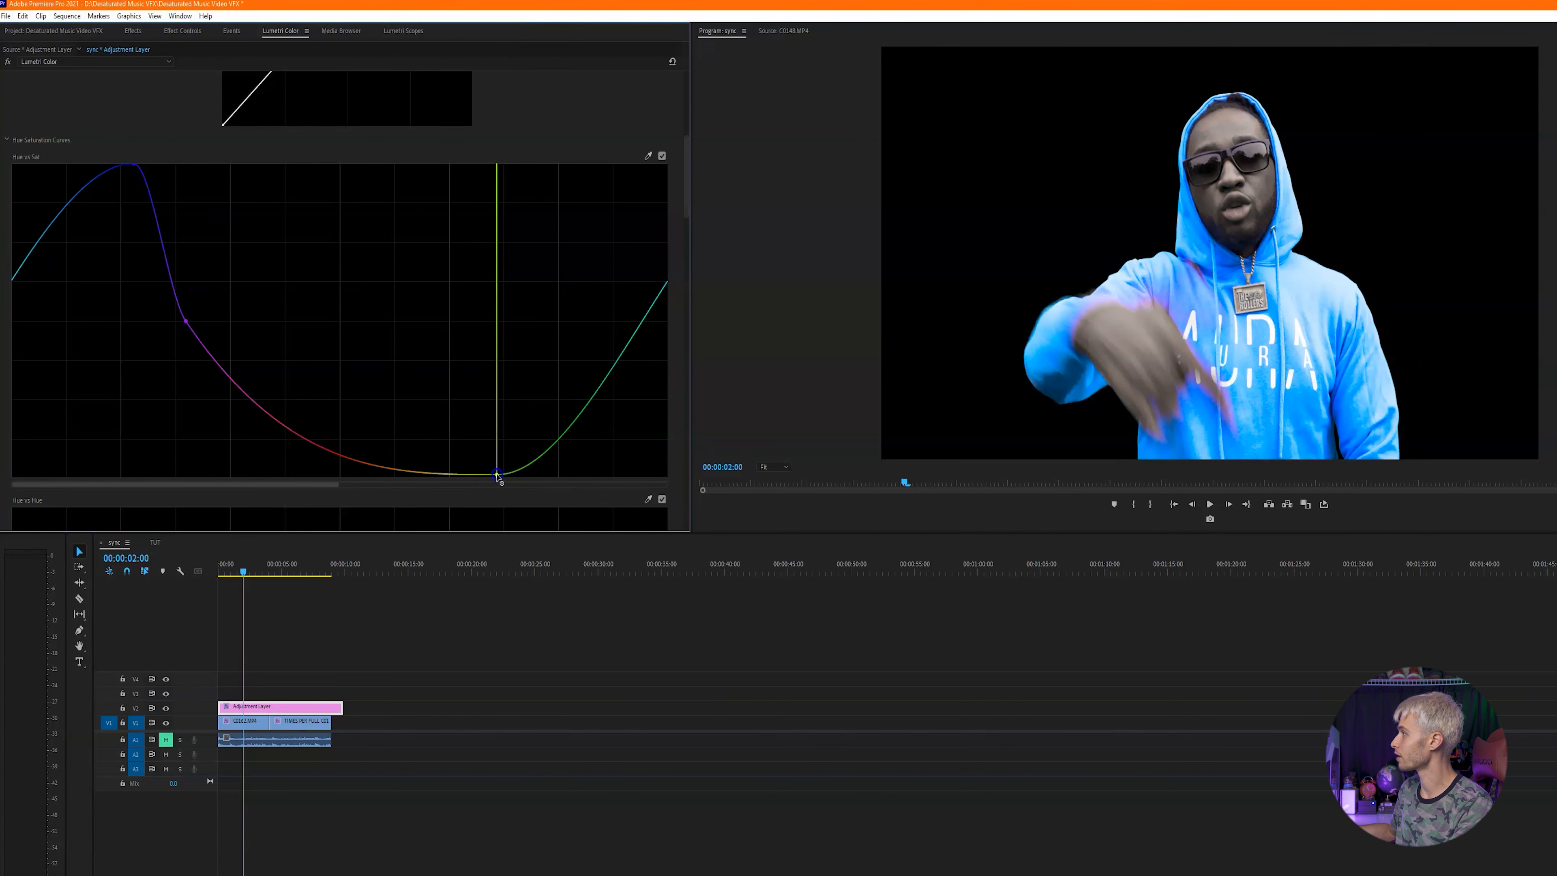
pyautogui.moveTo(497, 473); pyautogui.dragTo(503, 477)
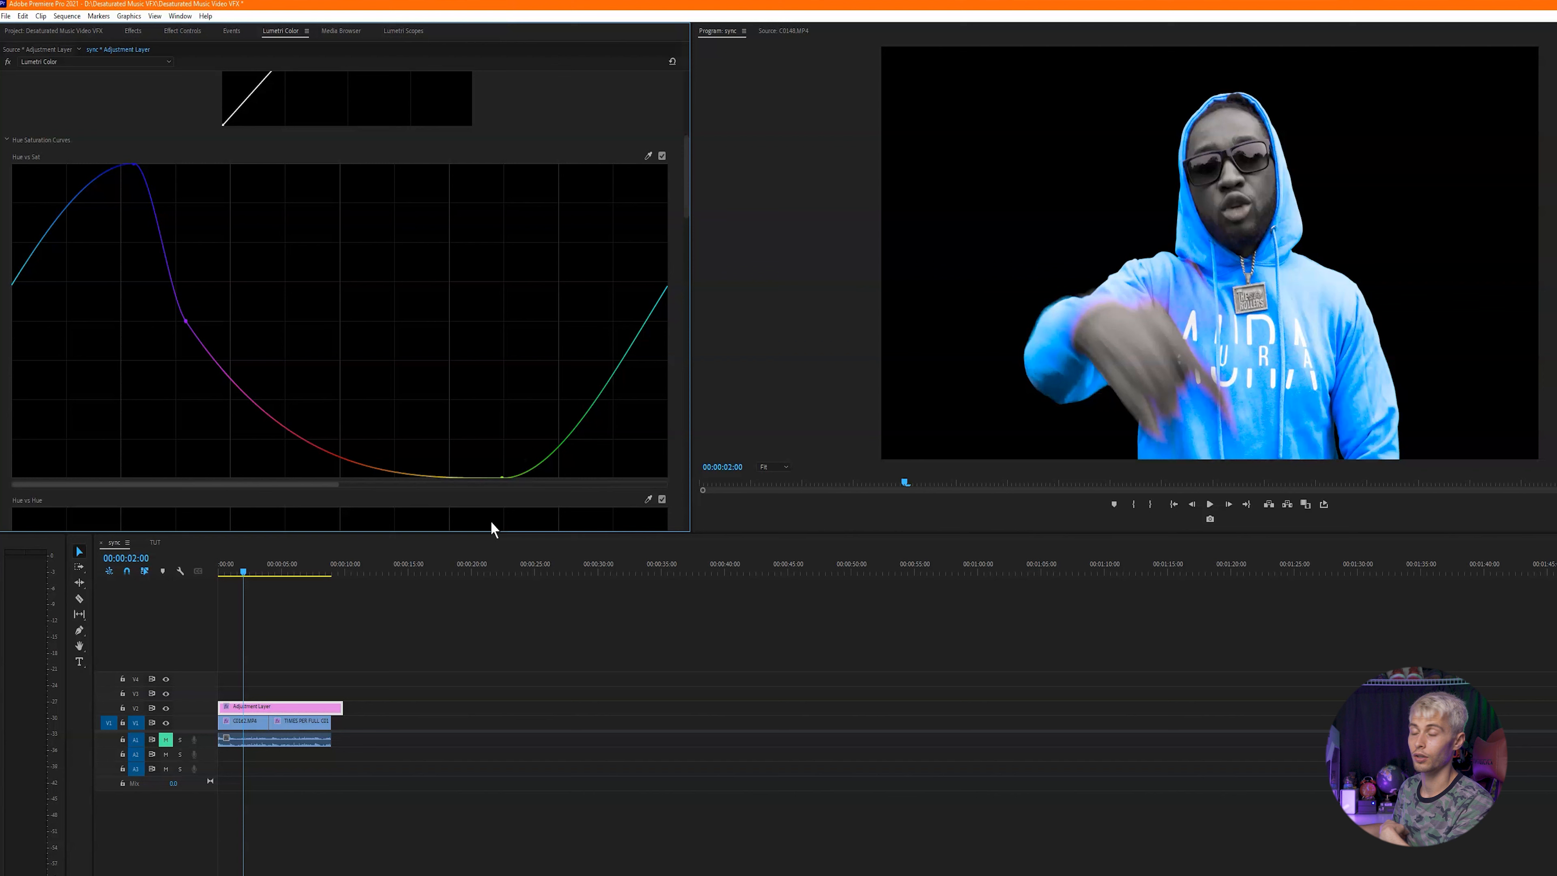
pyautogui.moveTo(505, 454)
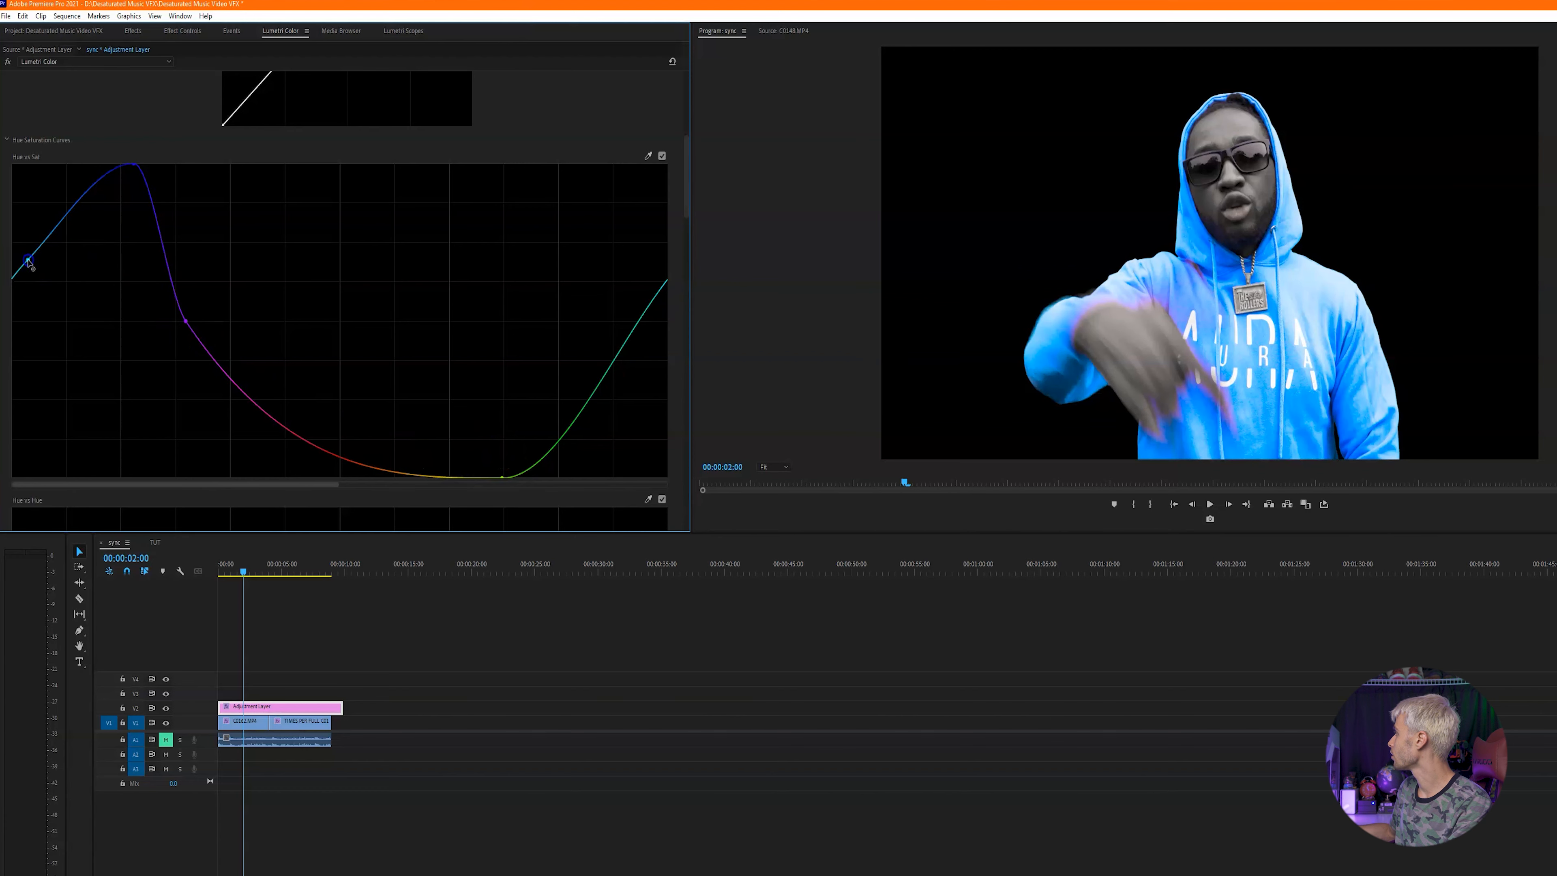
# Step: Push cyan and neighbouring blues to full saturation and start lowering purple on the curve
pyautogui.moveTo(30, 260); pyautogui.dragTo(38, 163)
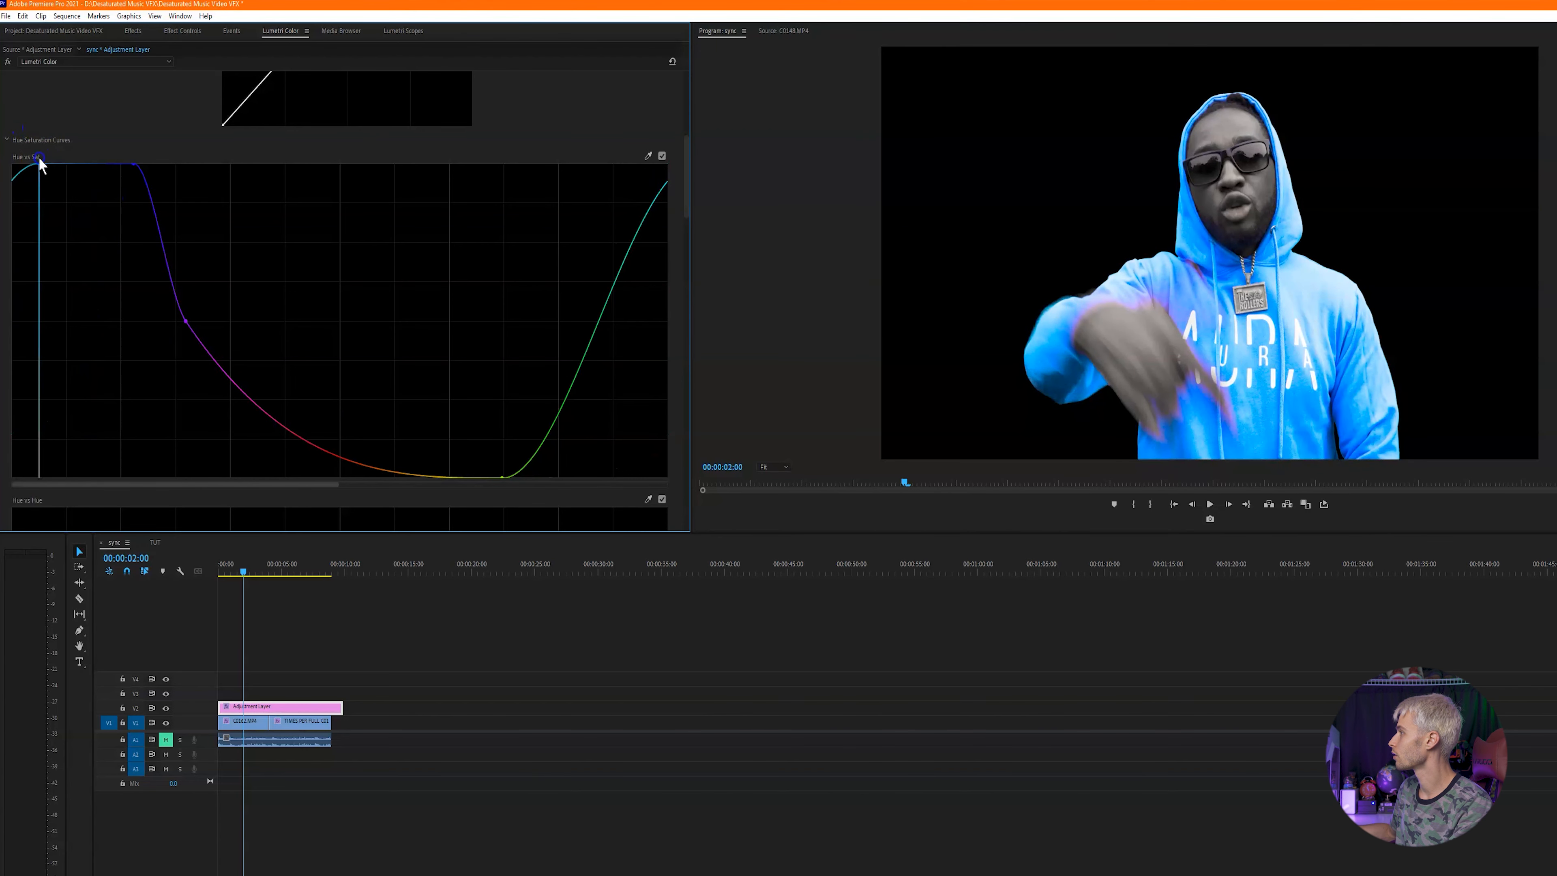
pyautogui.moveTo(38, 159); pyautogui.dragTo(15, 165)
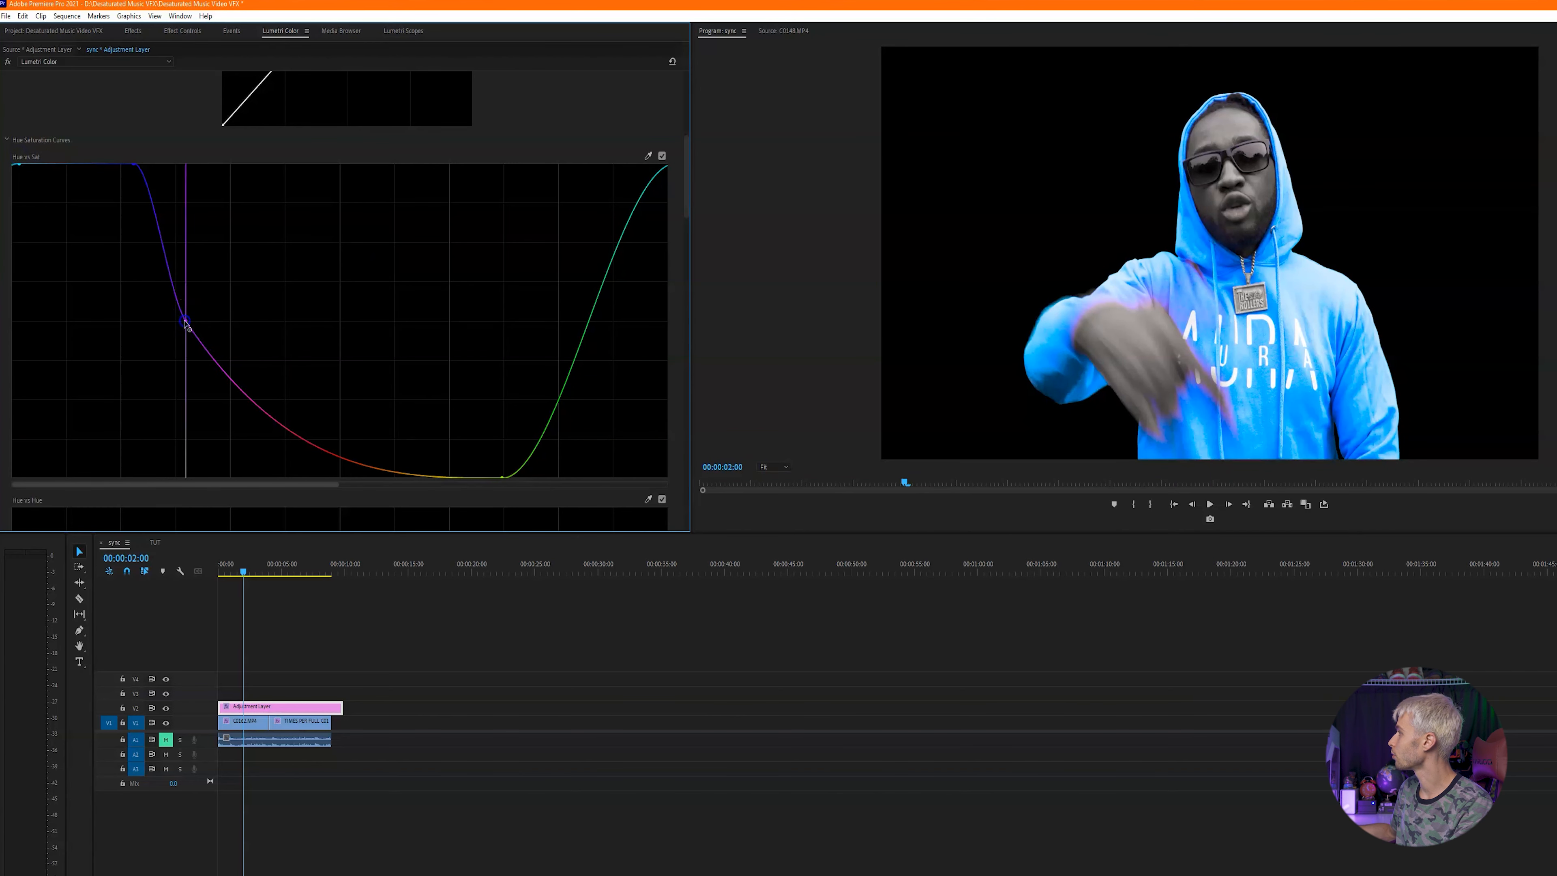
pyautogui.moveTo(187, 326); pyautogui.dragTo(193, 297)
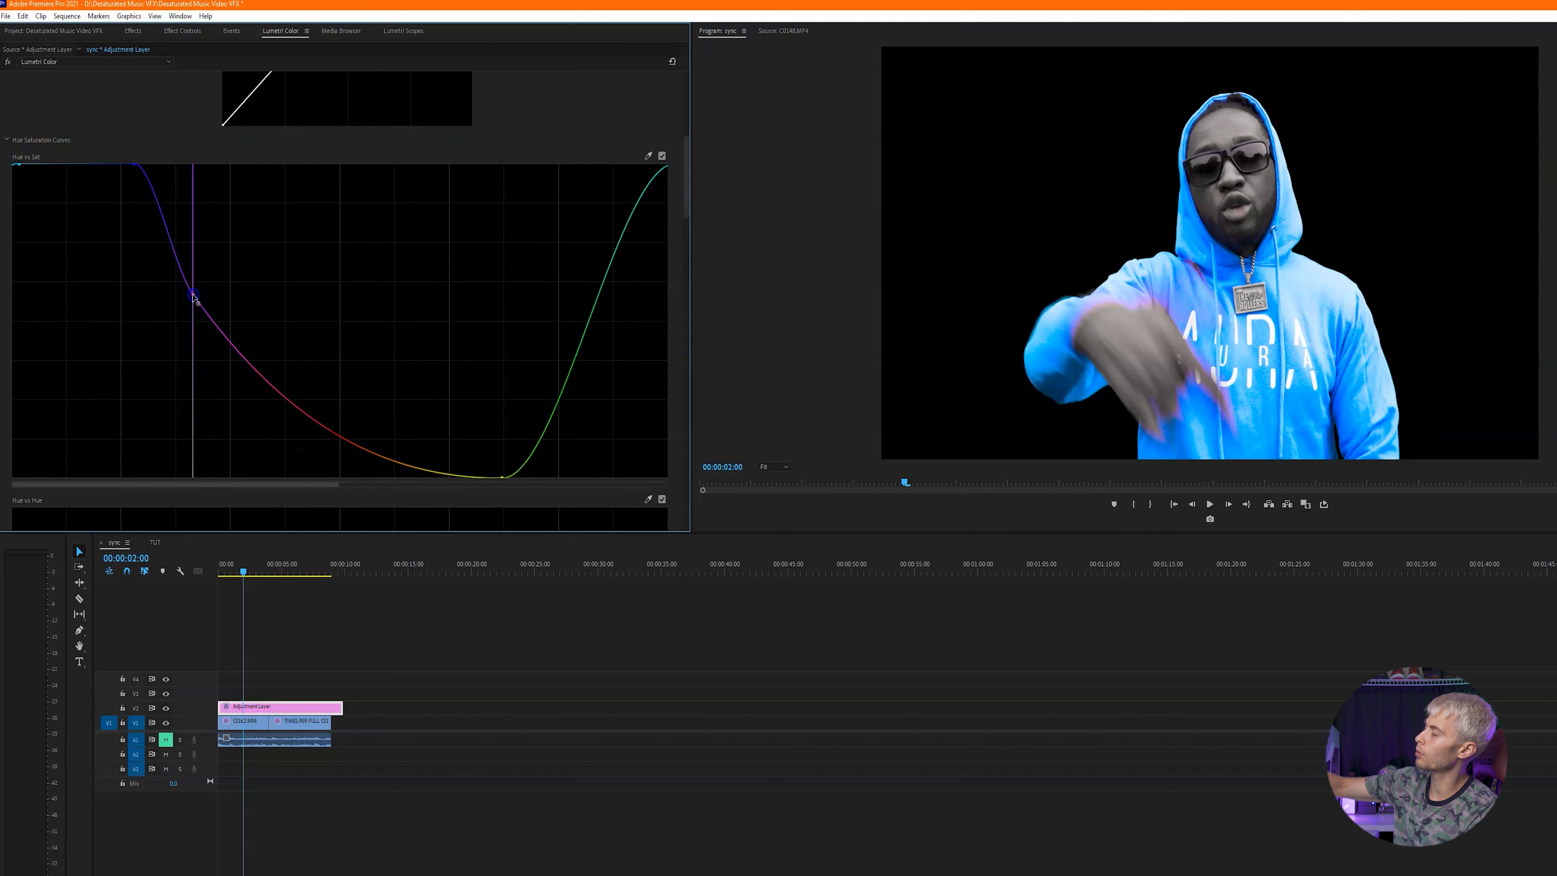
pyautogui.moveTo(194, 297); pyautogui.dragTo(209, 358)
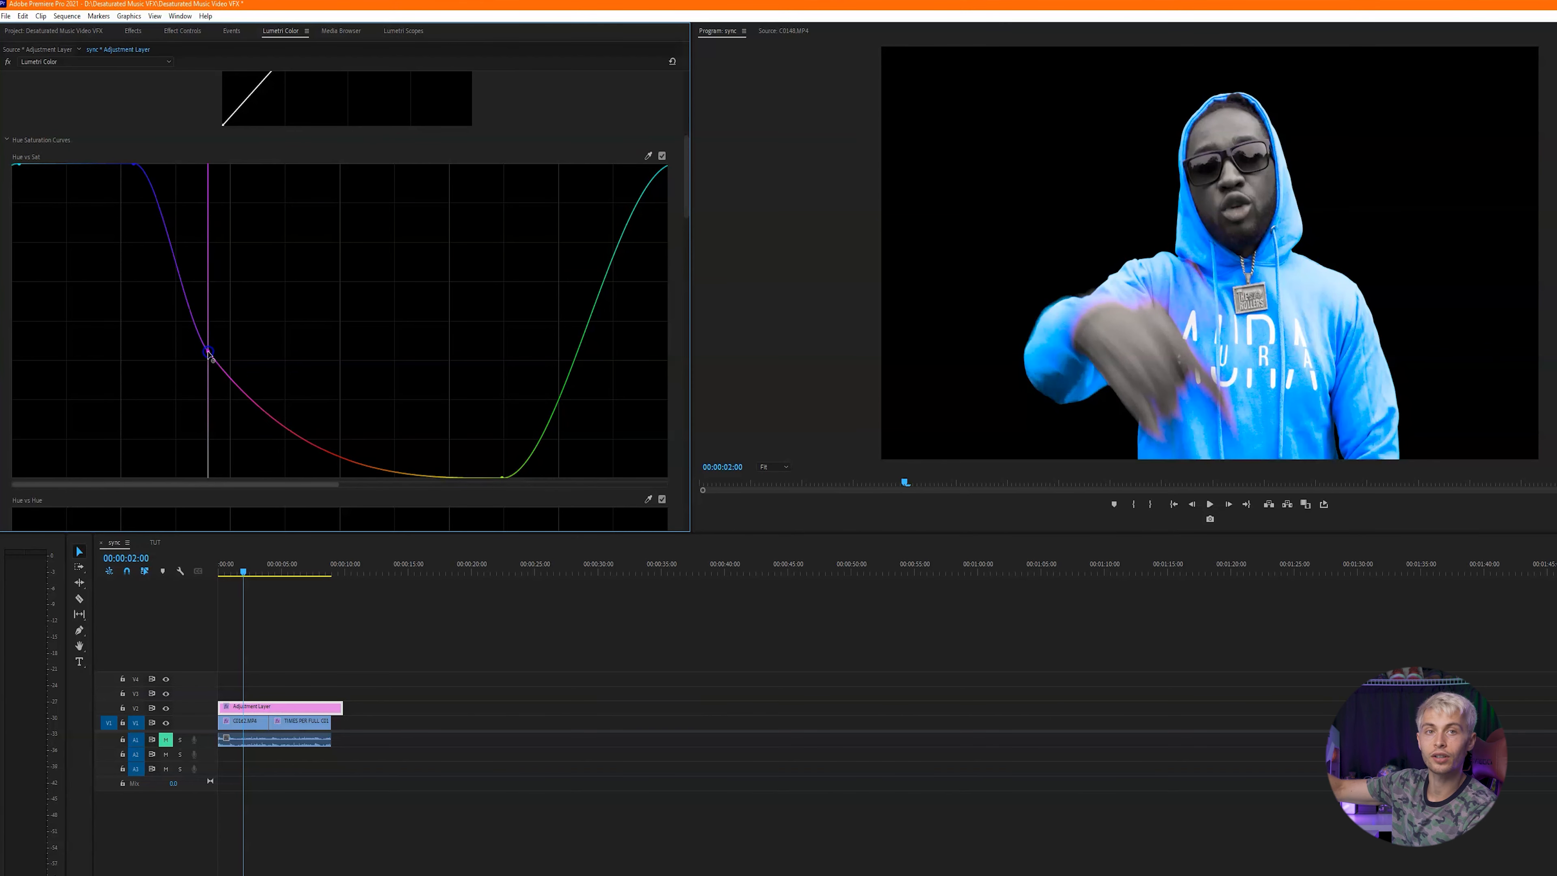
pyautogui.moveTo(209, 357); pyautogui.dragTo(256, 358)
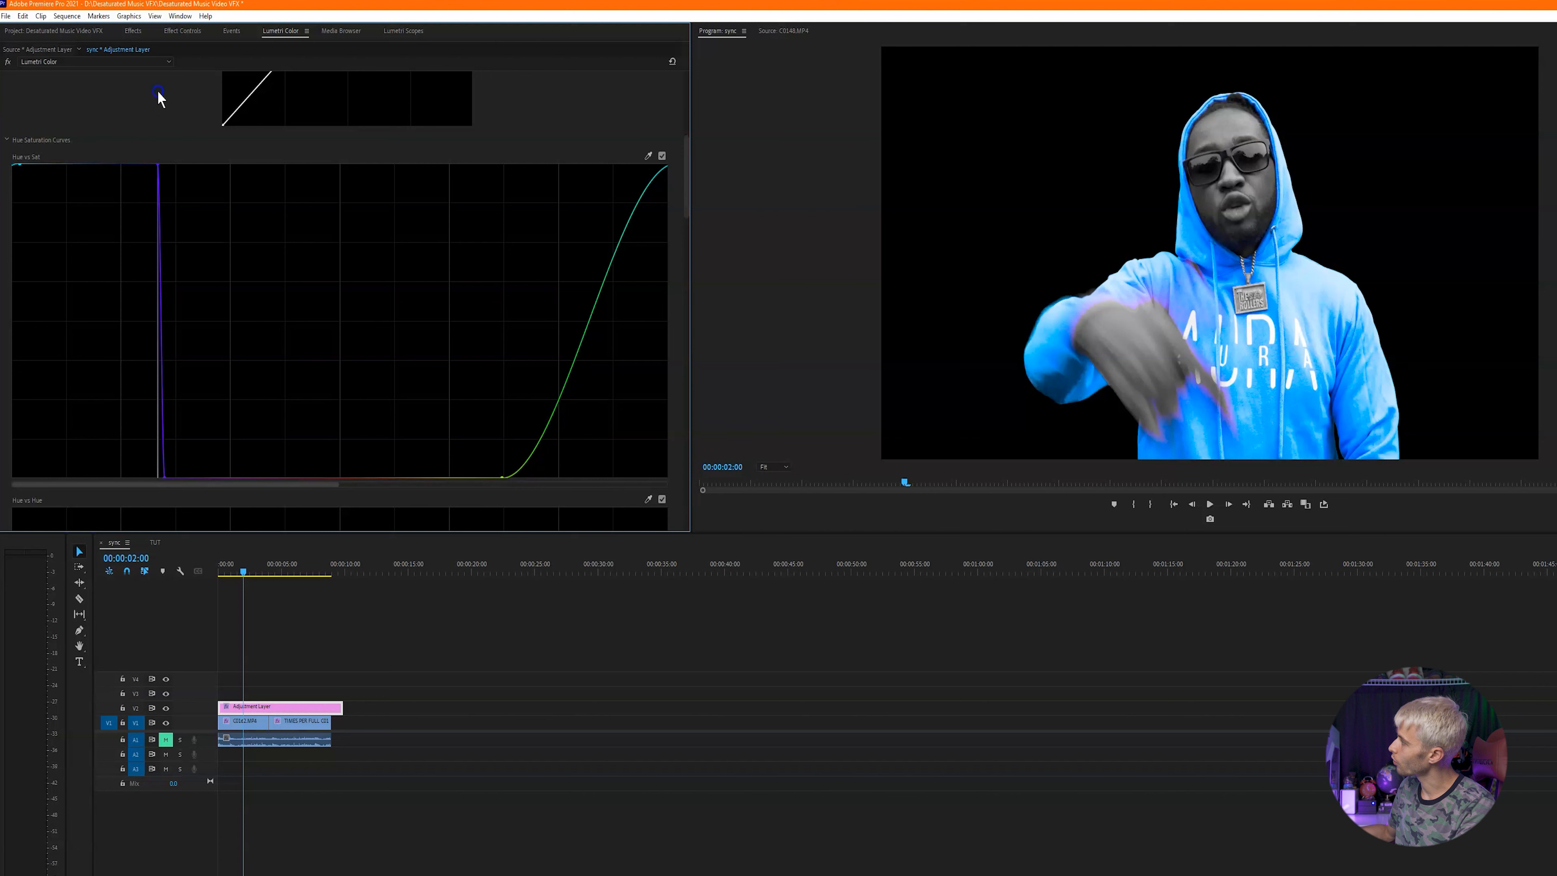
# Step: Drop purple and red saturation to zero, softening the falloff from blue to grey
pyautogui.moveTo(159, 98); pyautogui.dragTo(124, 217)
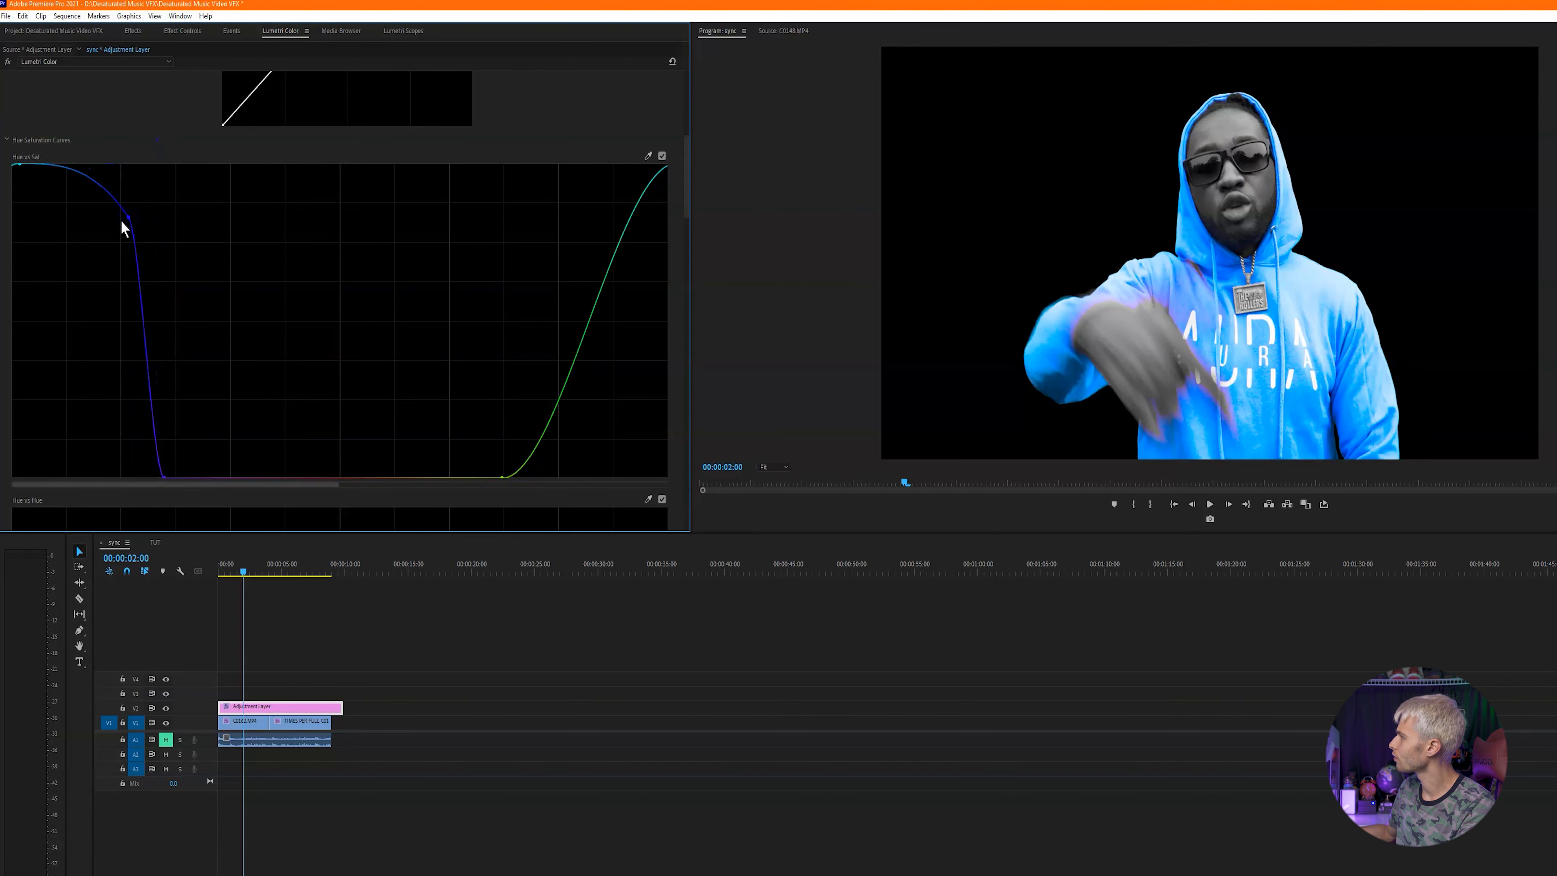
pyautogui.moveTo(124, 213); pyautogui.dragTo(126, 213)
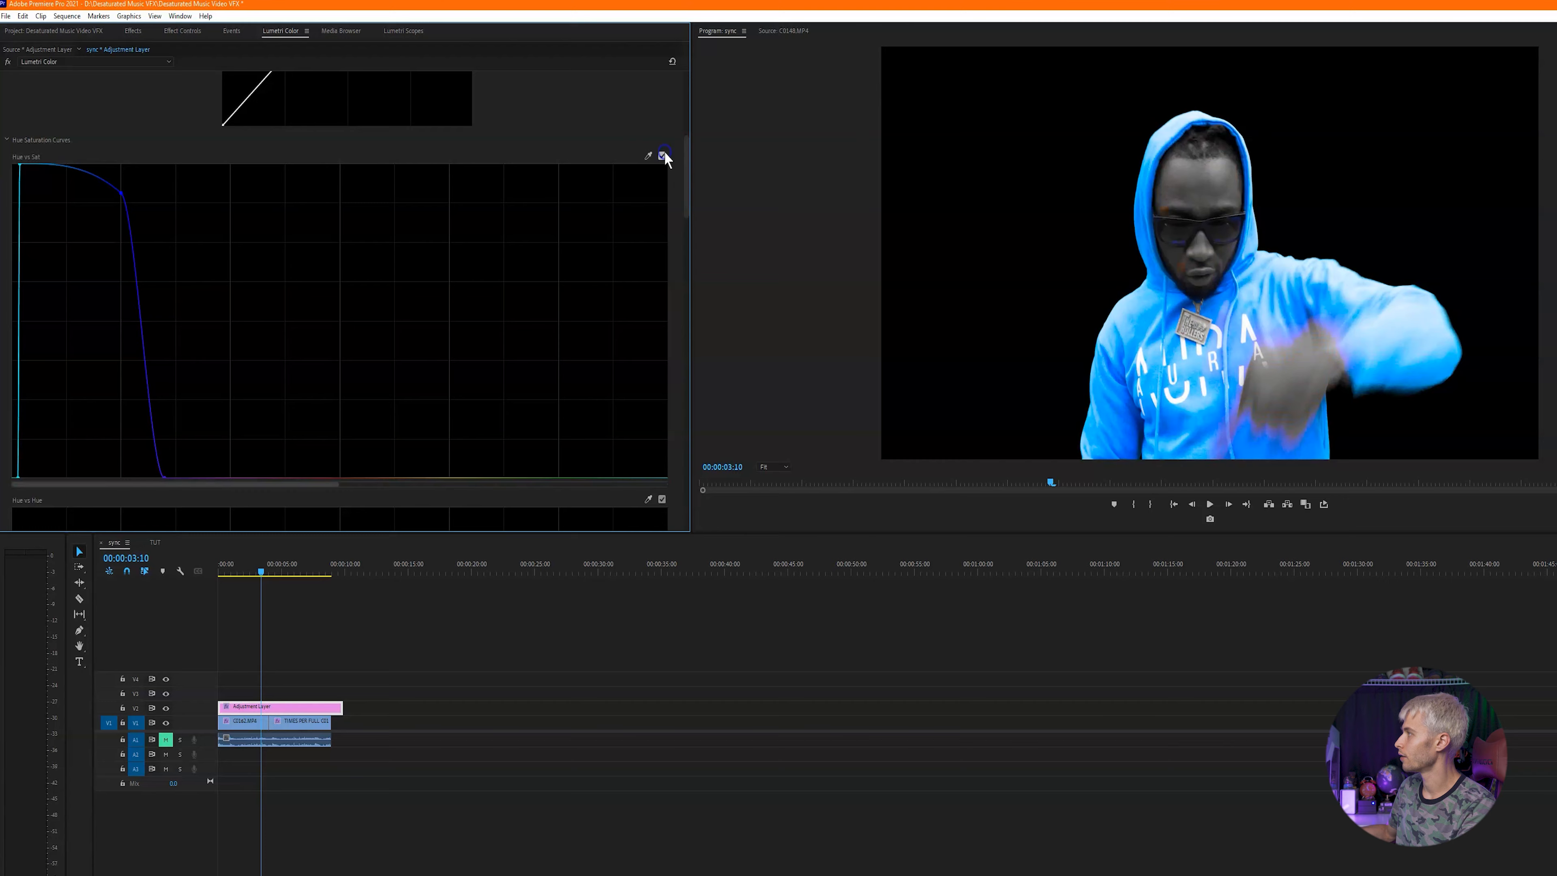
# Step: Select the adjustment layer and show its Effect Controls with Lumetri Color applied
pyautogui.click(1209, 504)
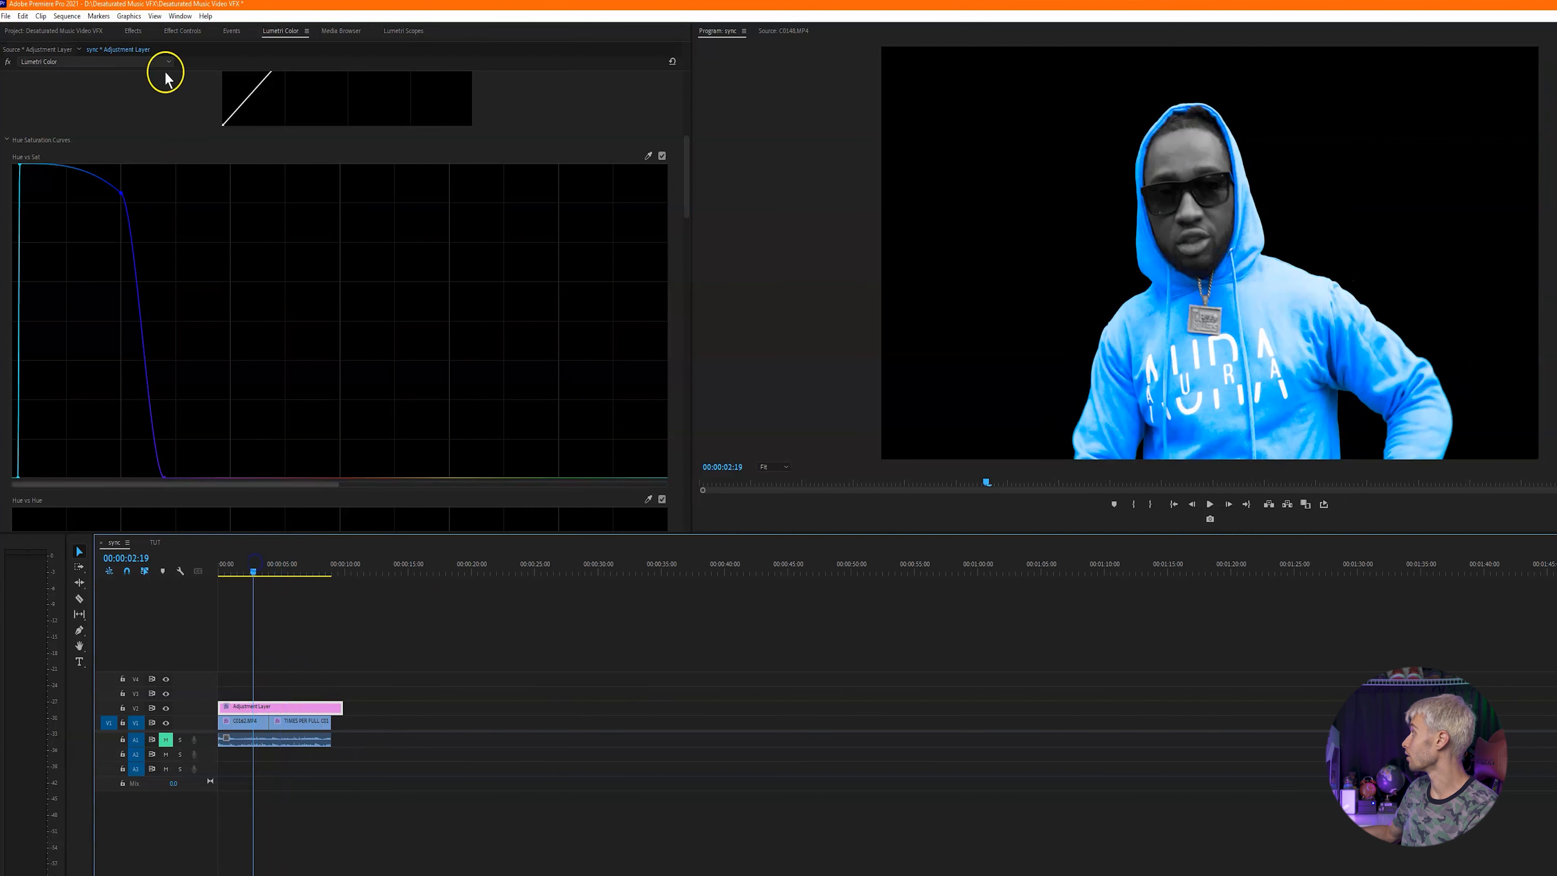
pyautogui.click(182, 31)
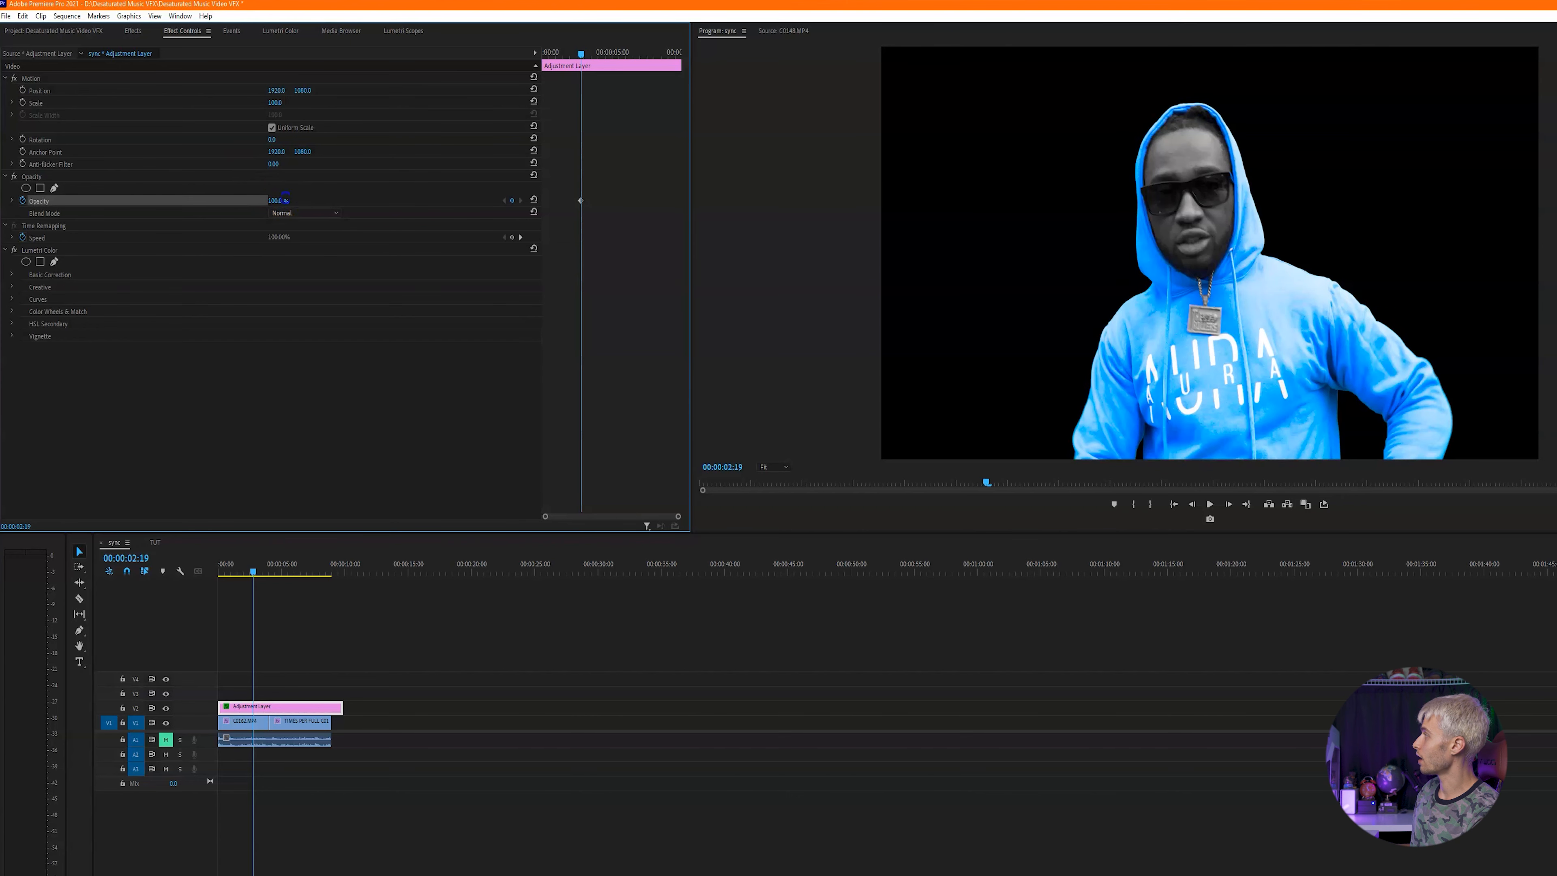
# Step: Enter 0.0 in the Opacity value of the adjustment layer
pyautogui.write('0.0')
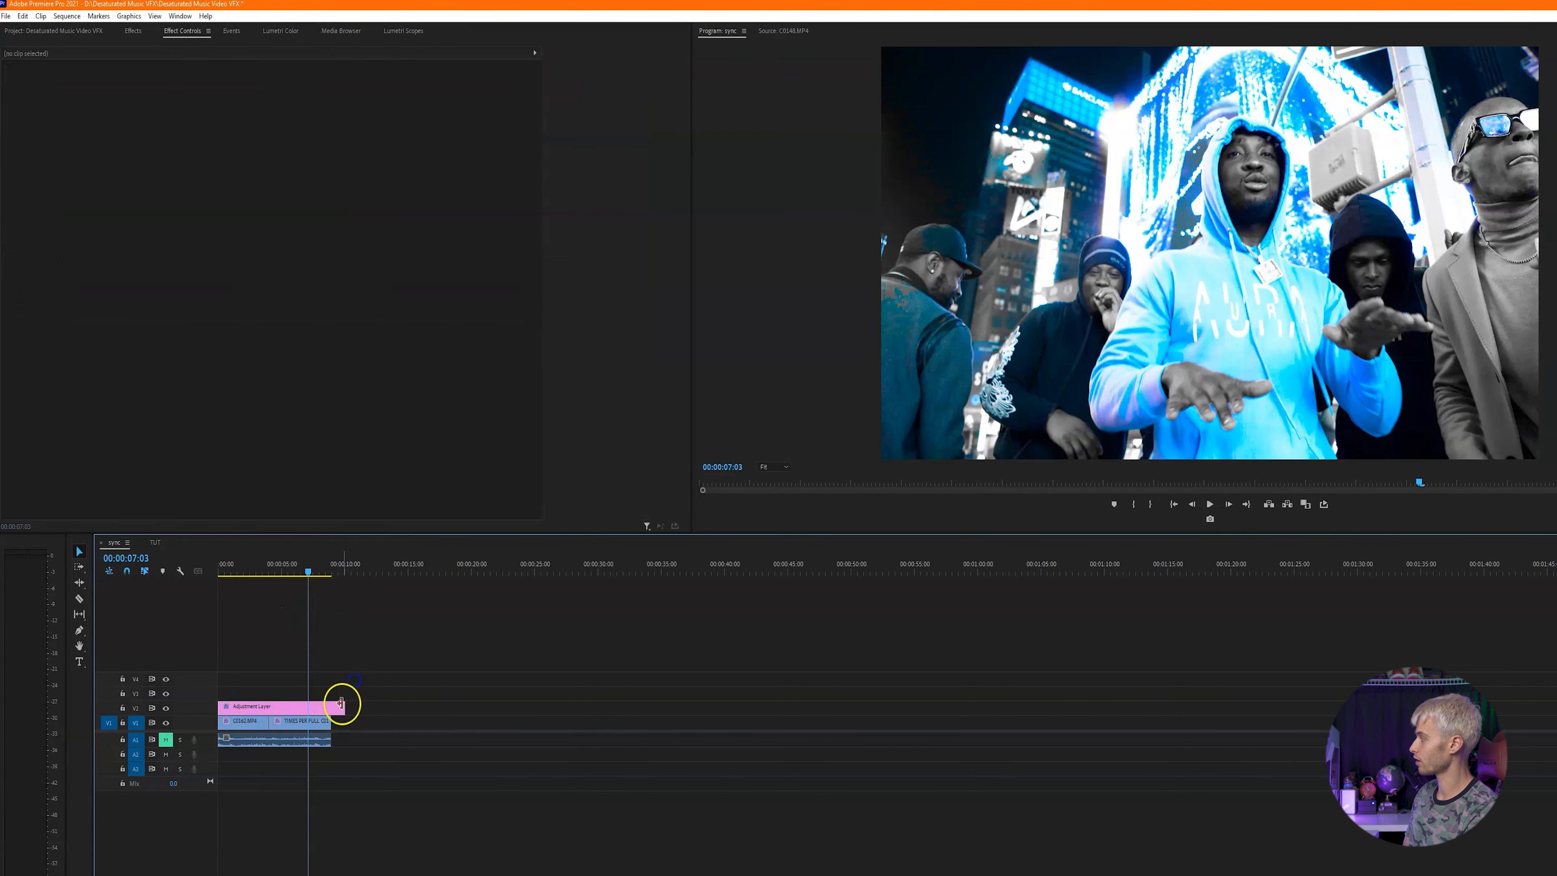
# Step: Stretch the adjustment layer past both clips and check the end of the sequence
pyautogui.click(253, 706)
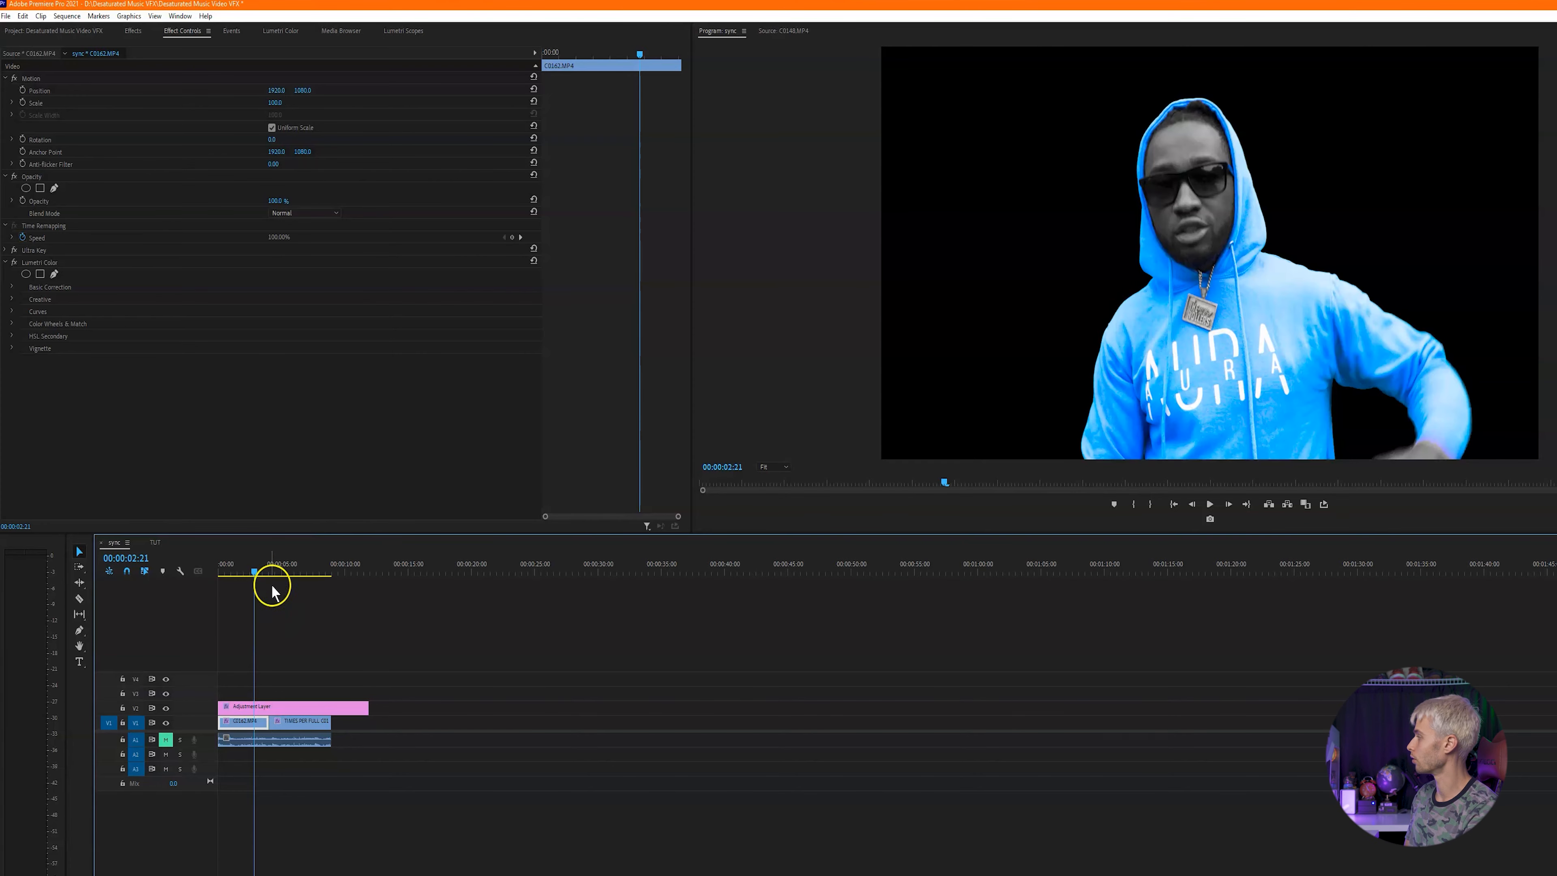
pyautogui.click(346, 573)
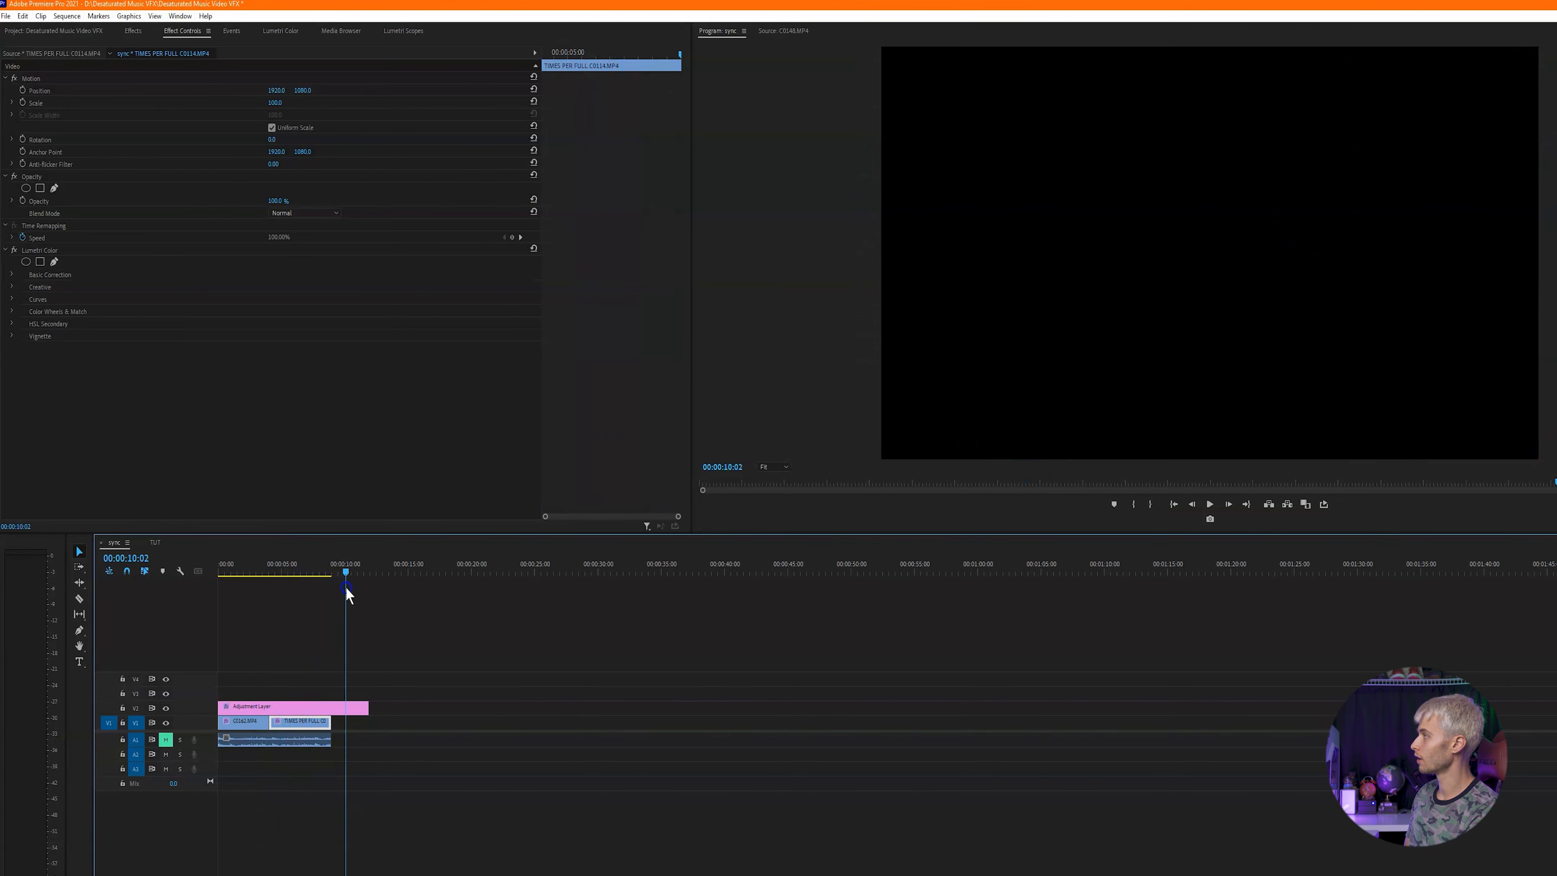